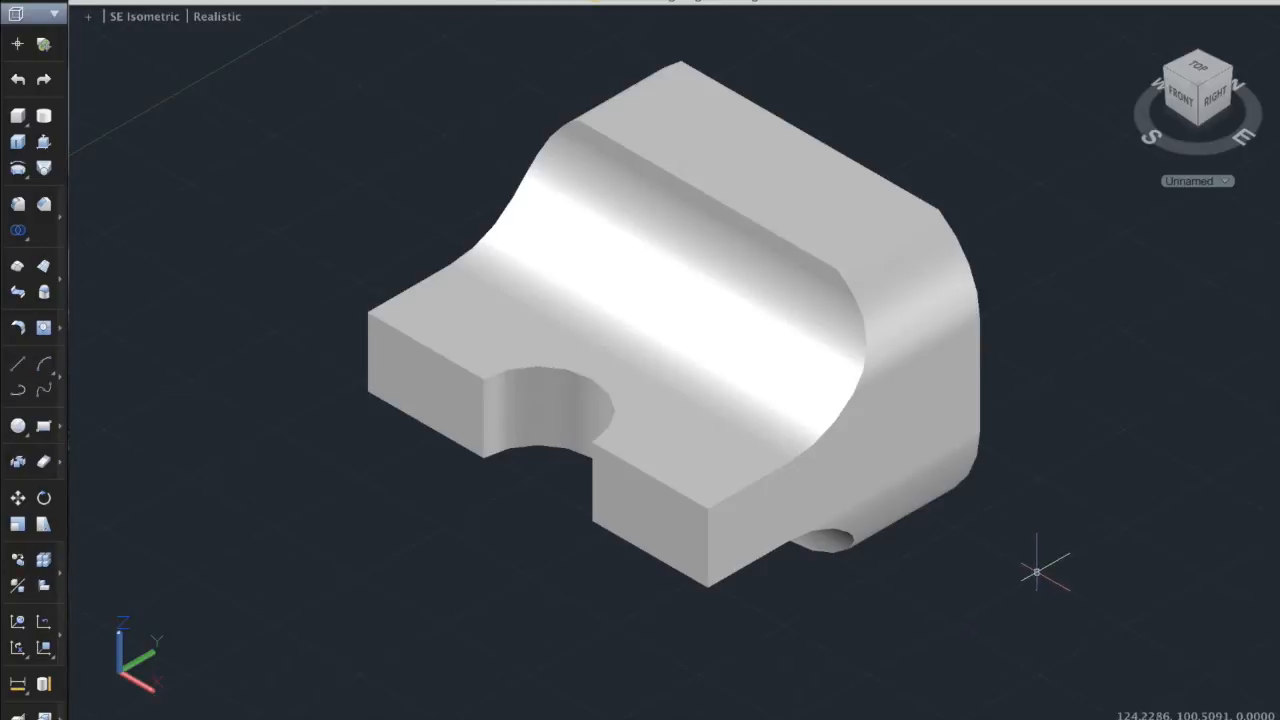
mouse_move(1052, 568)
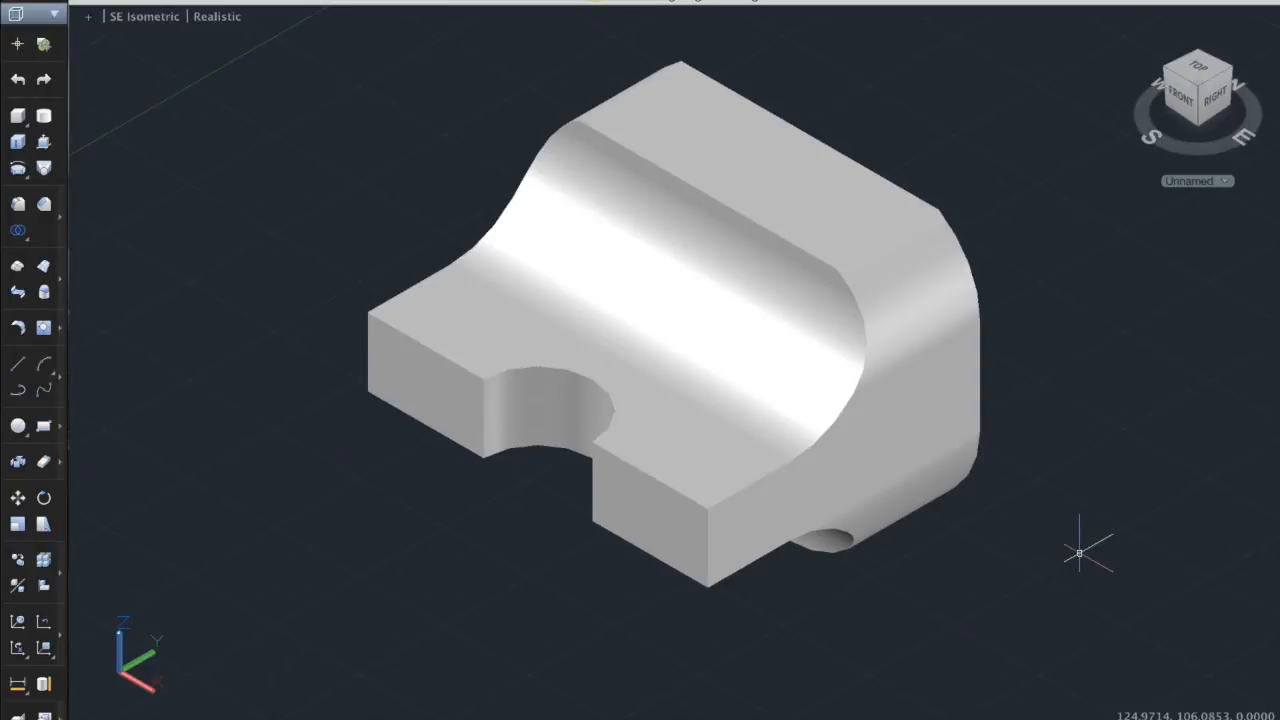
- View the part straight down from above and start FLATSHOT for a 2D projection
text(fi)
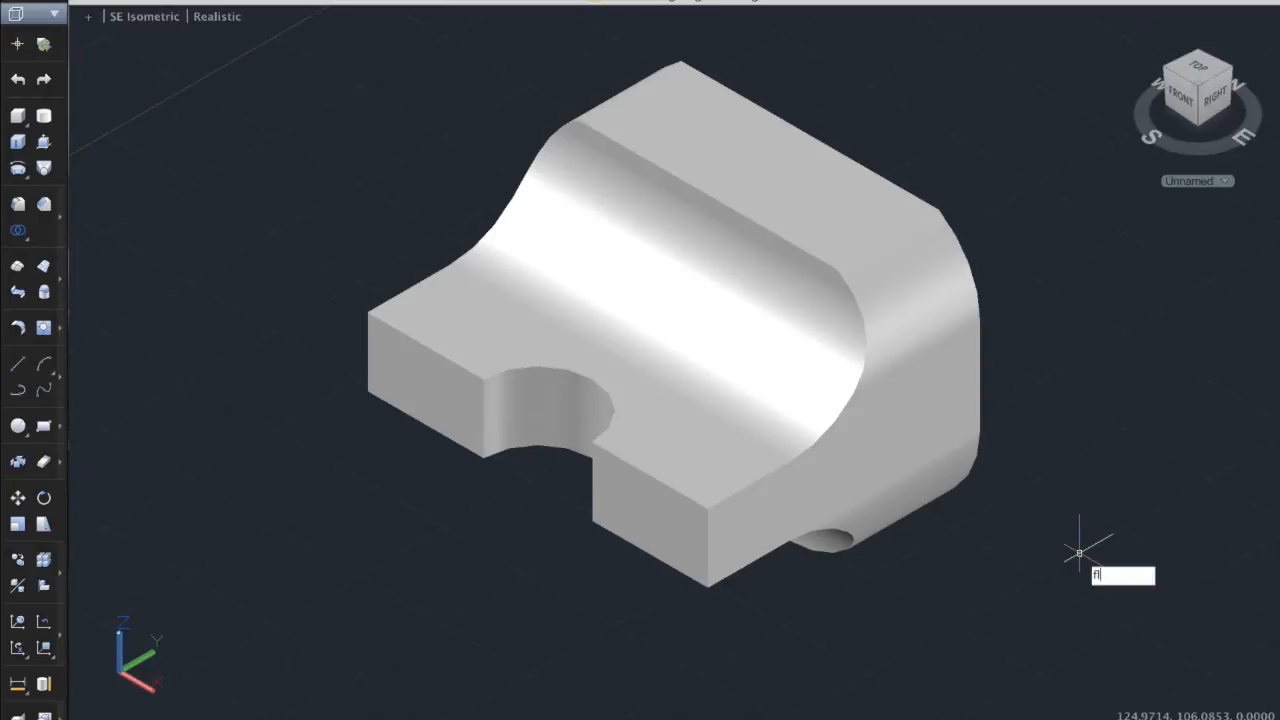
text(LATSHOT)
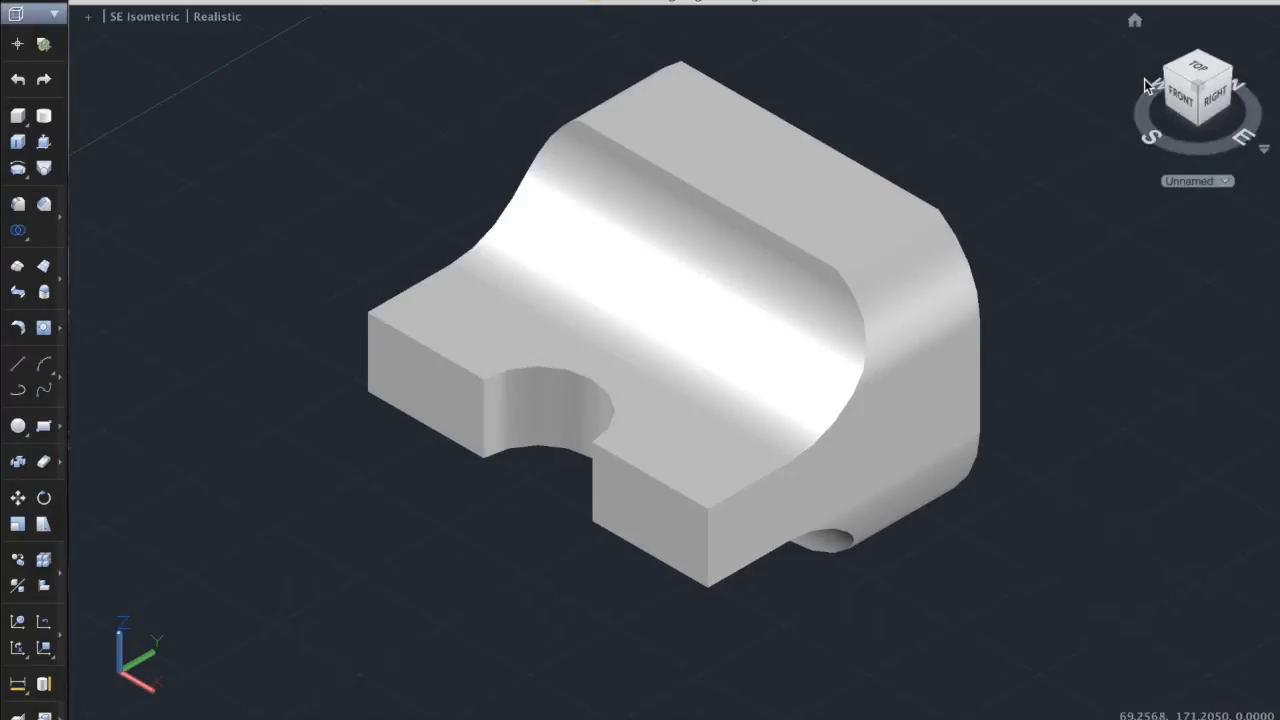
click(1200, 72)
text(f)
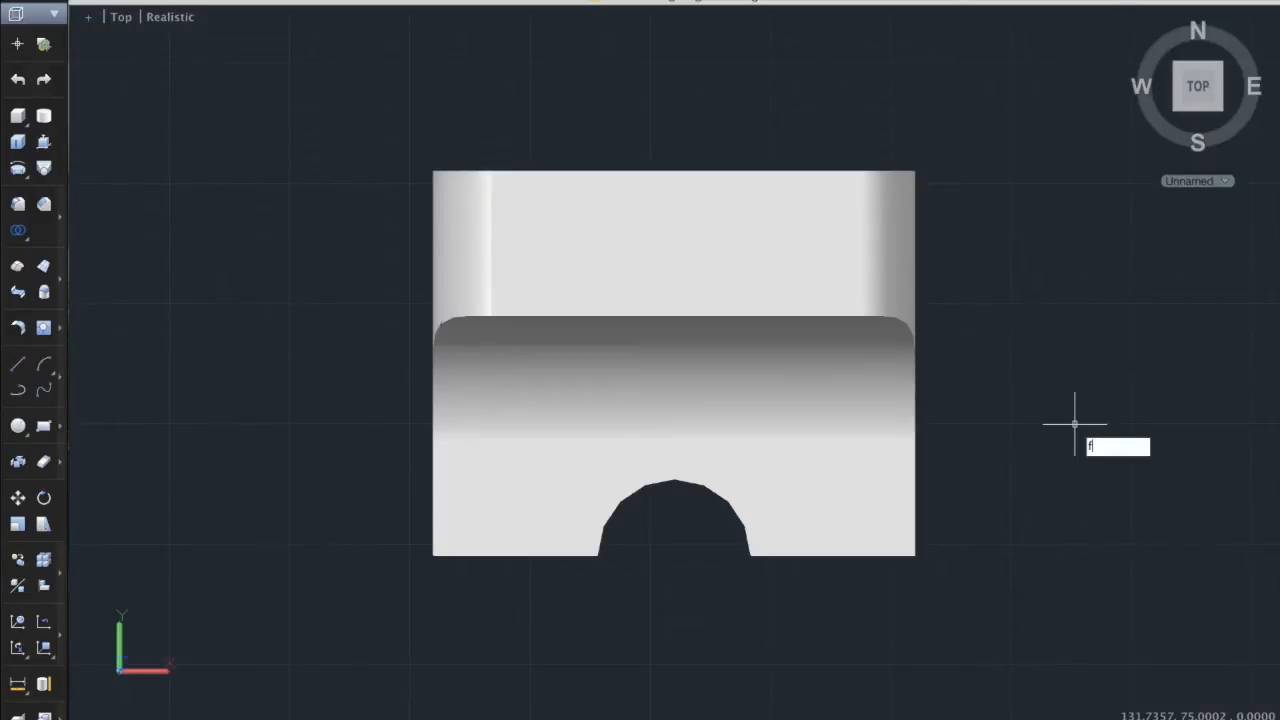
text(FLATSHOT)
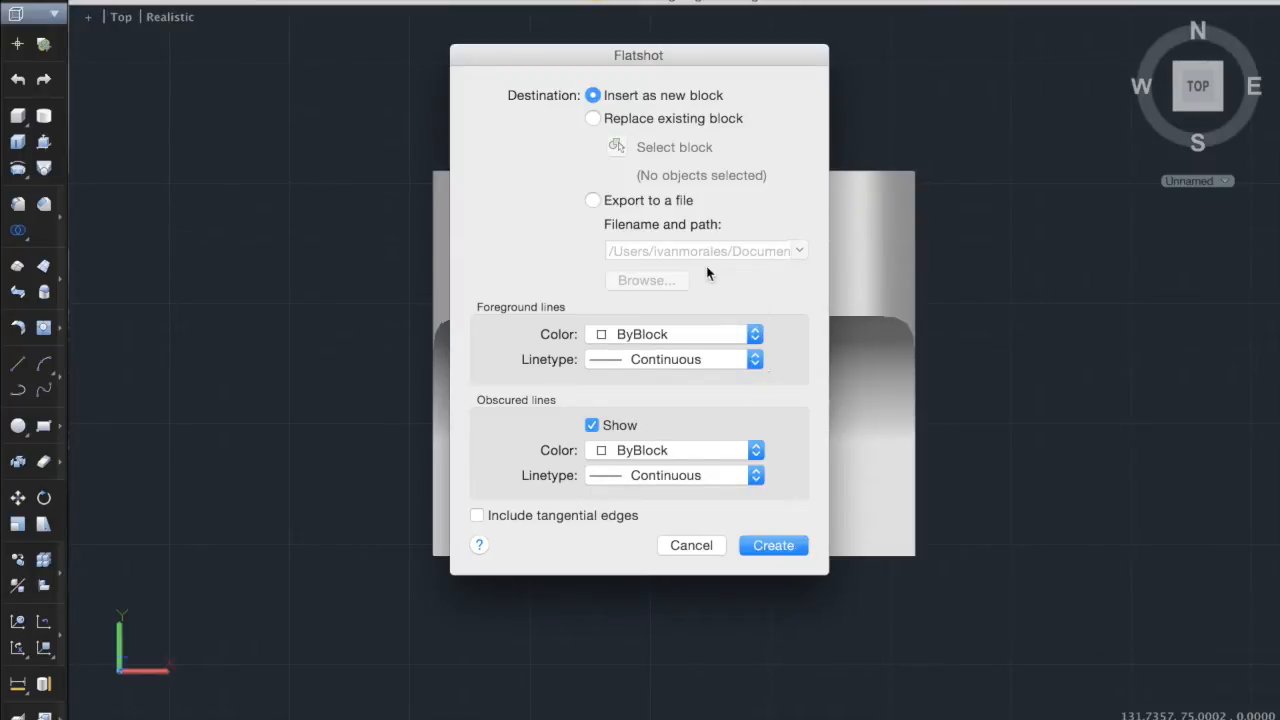
mouse_move(586, 172)
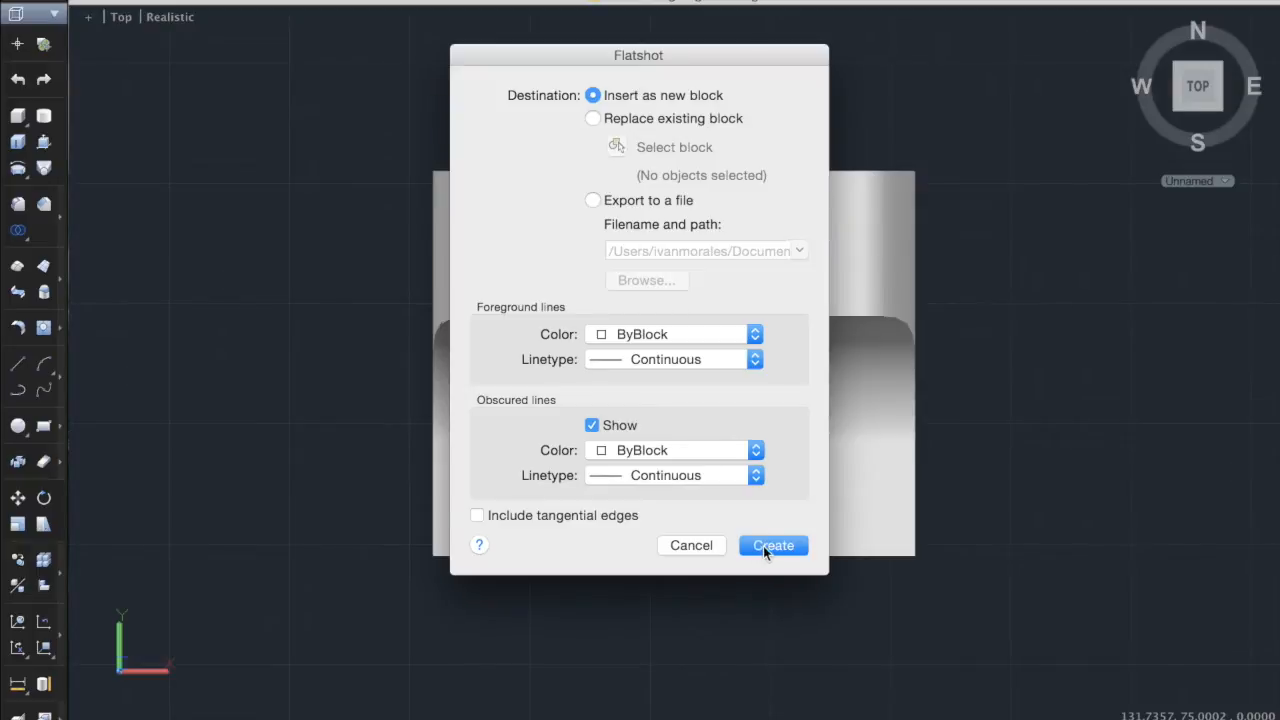
- Create the flattened top view block at default scale and place it beneath the solid
click(772, 544)
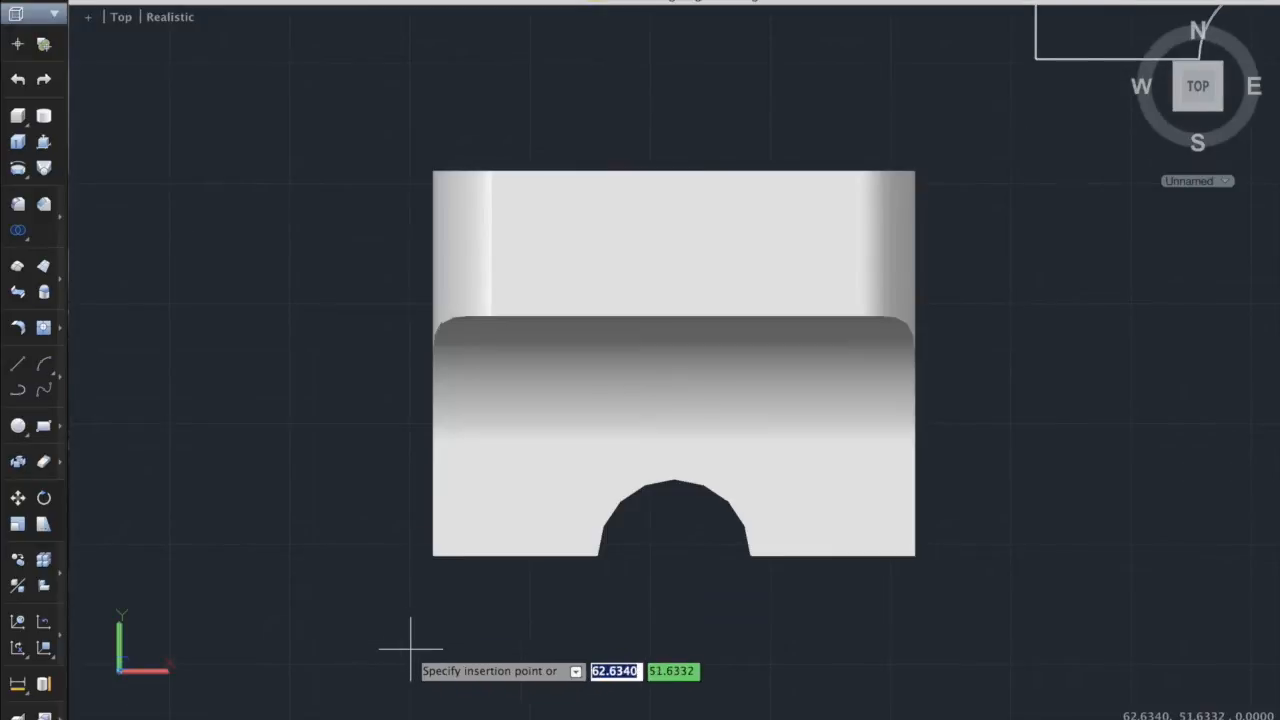
mouse_move(318, 690)
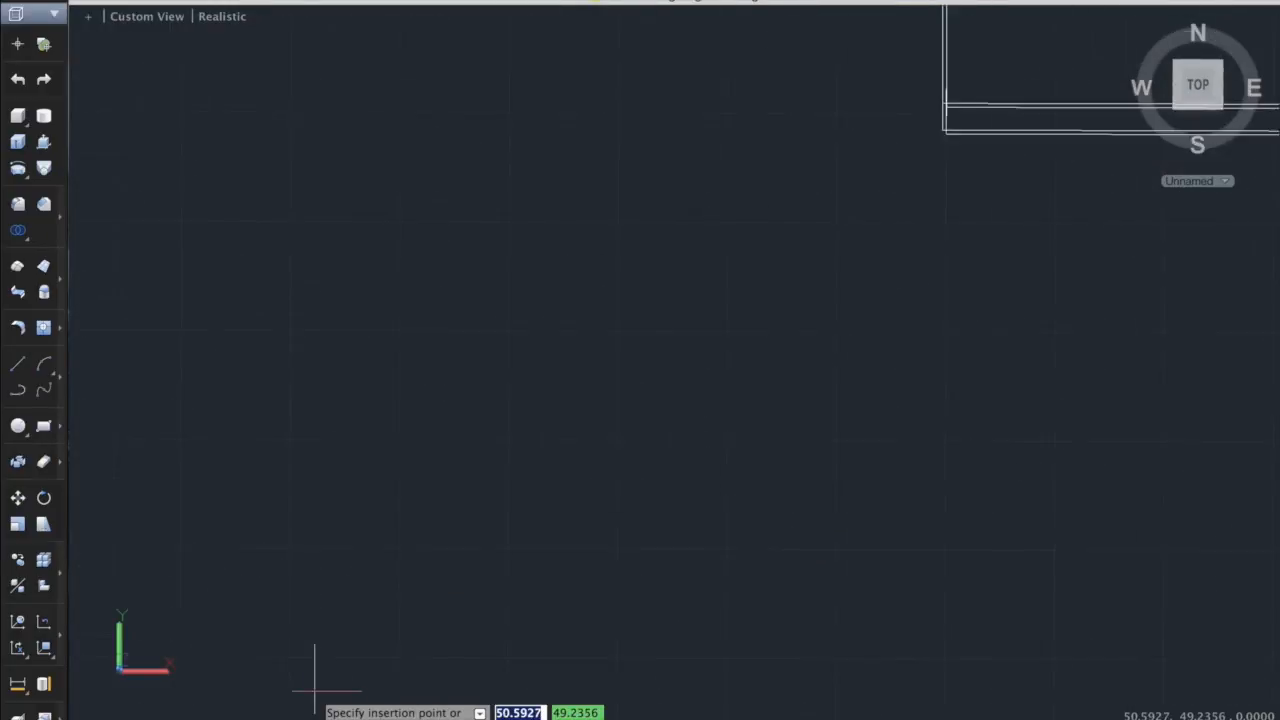
mouse_move(530, 570)
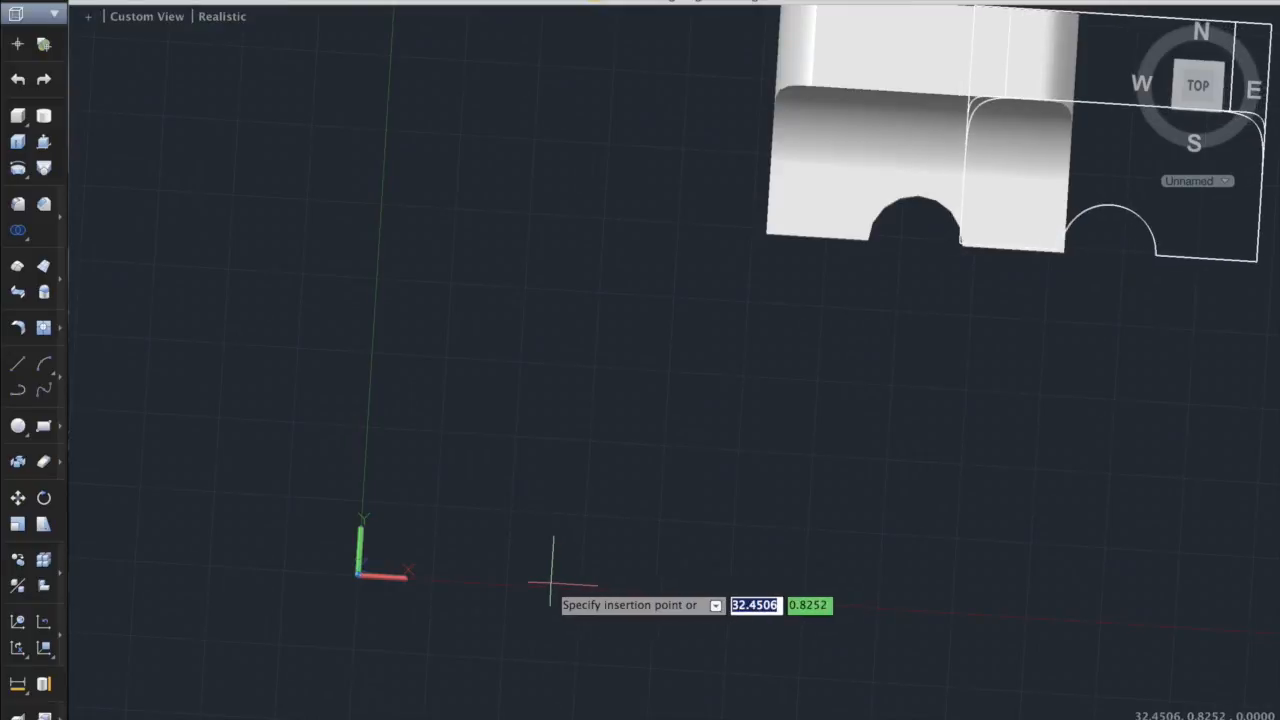
mouse_move(550, 584)
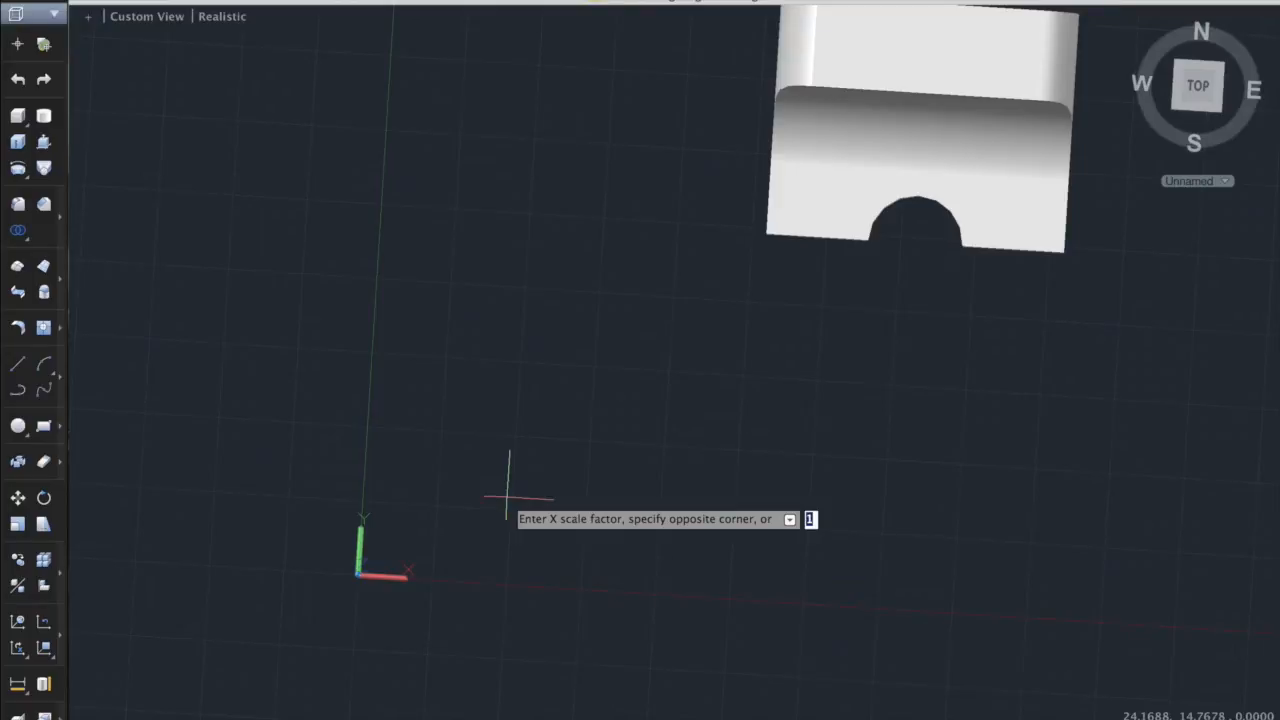
key(Enter)
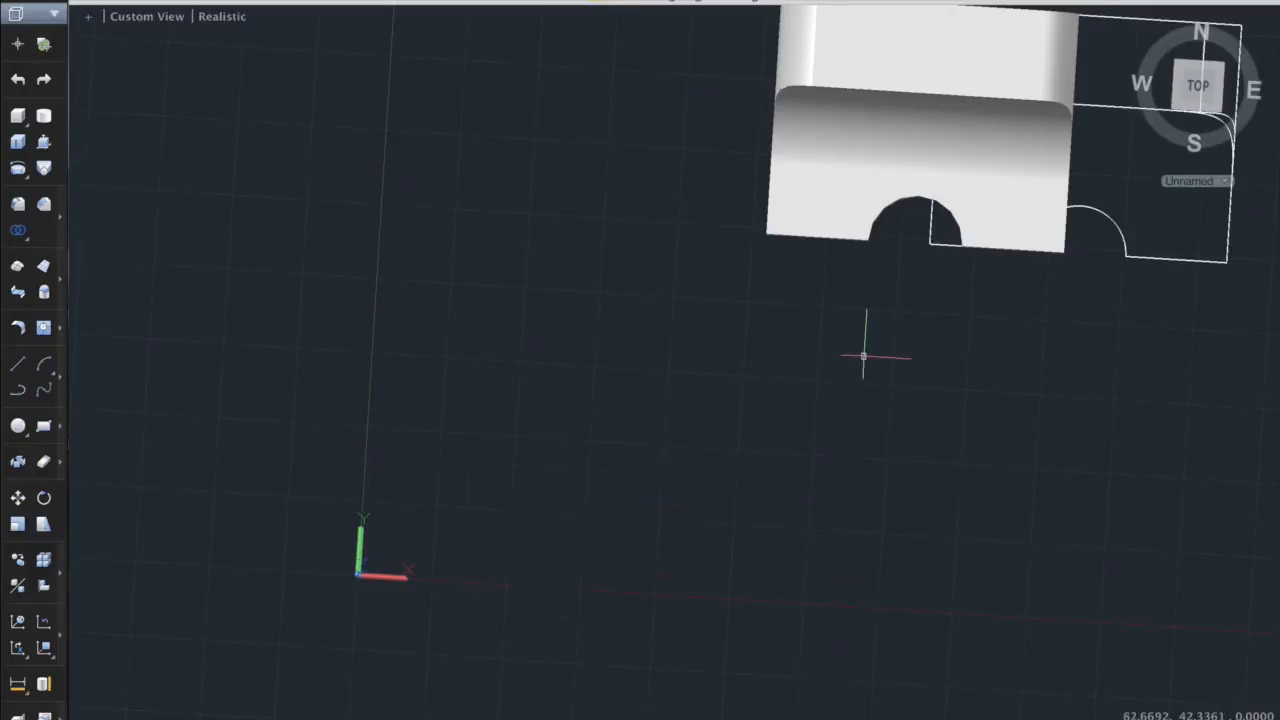
click(1194, 84)
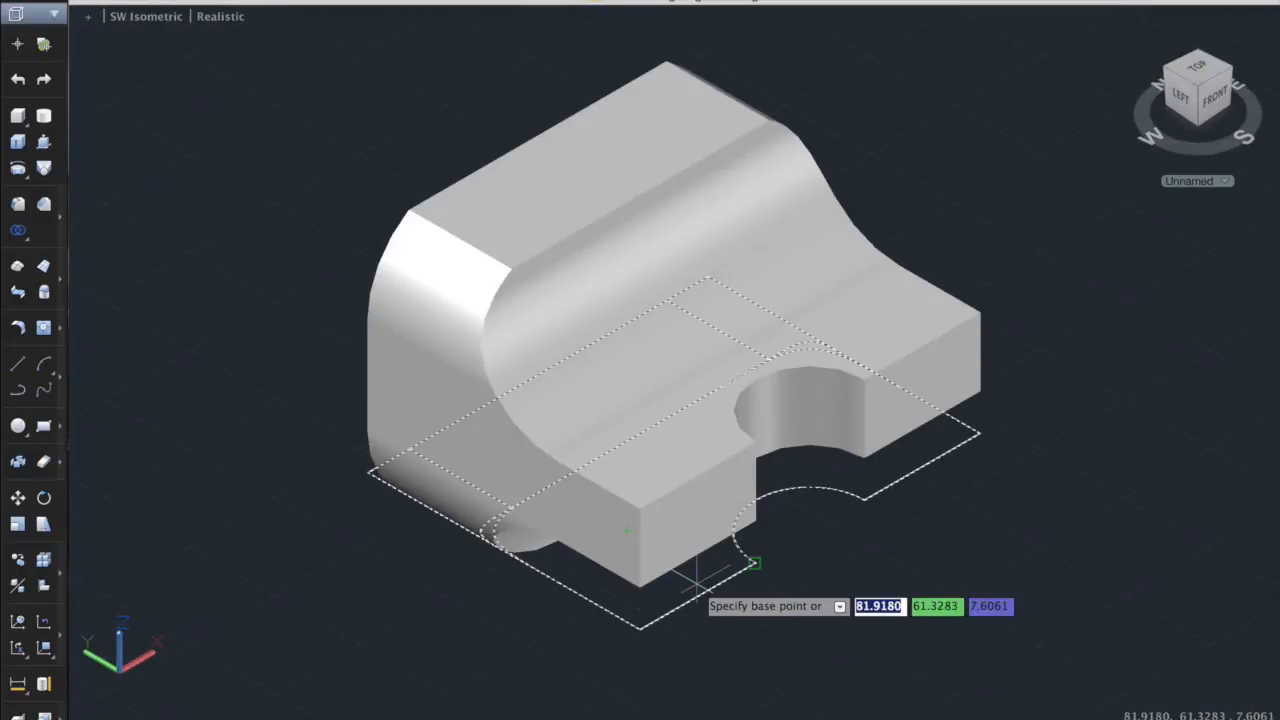
- Move the flatshot top-view block from underneath the solid to its left side
scroll(down, 3)
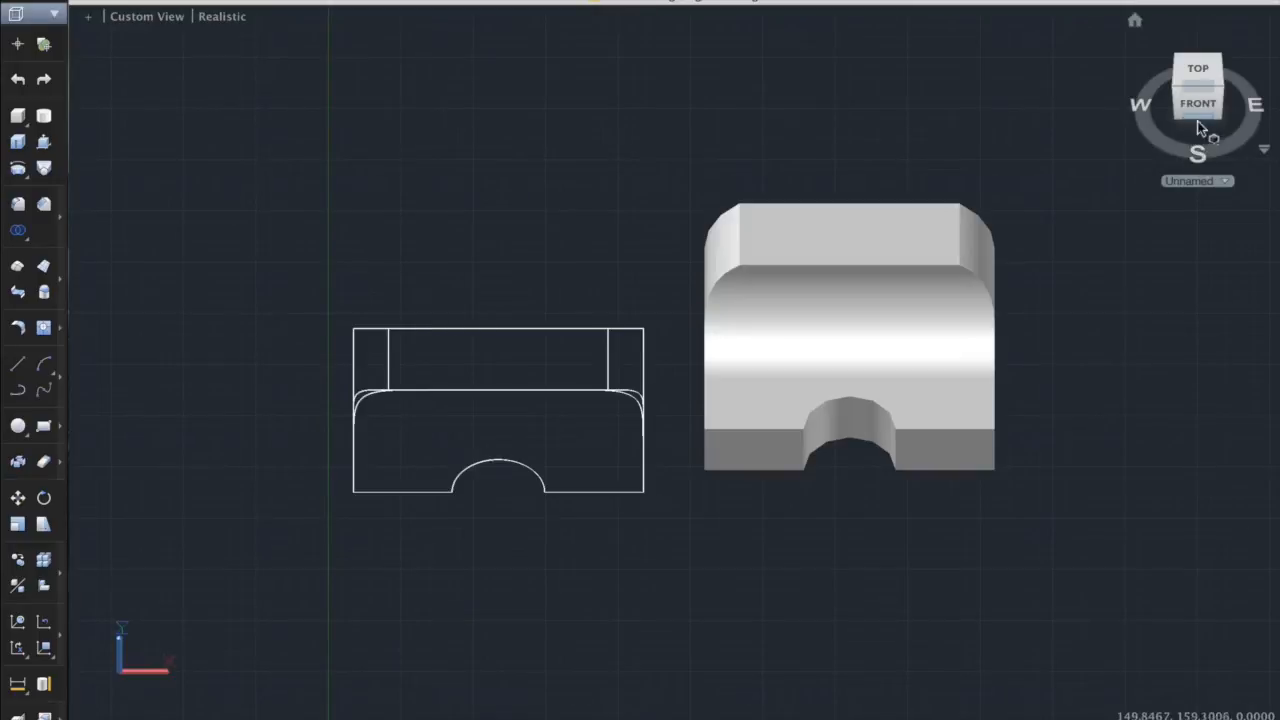
- View the part straight from the front, the top-view drawing showing edge-on
click(1194, 104)
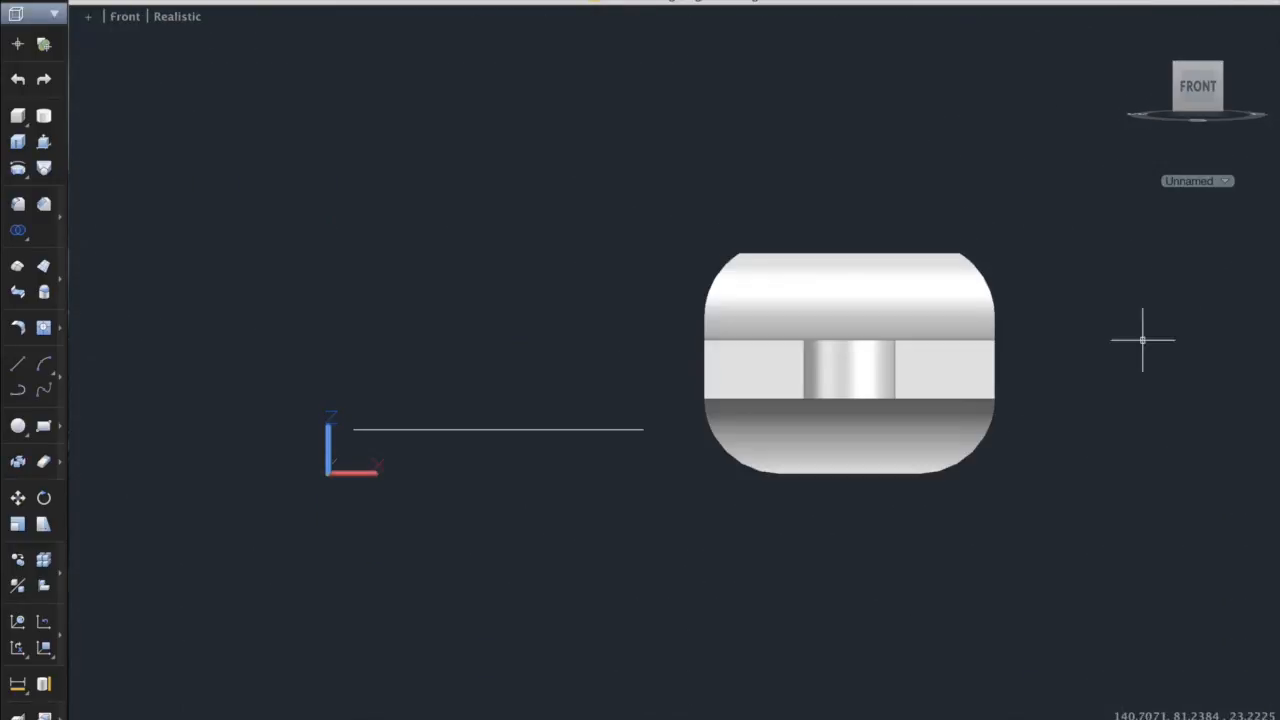
mouse_move(1172, 524)
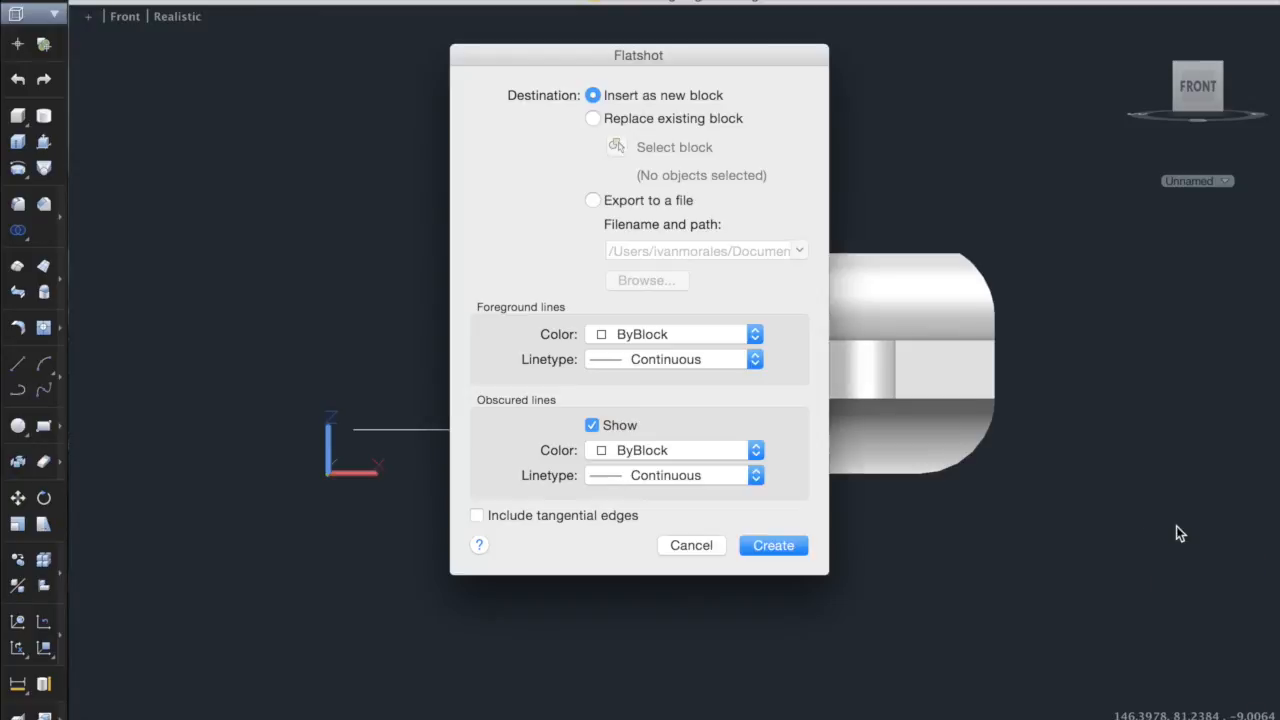
mouse_move(772, 544)
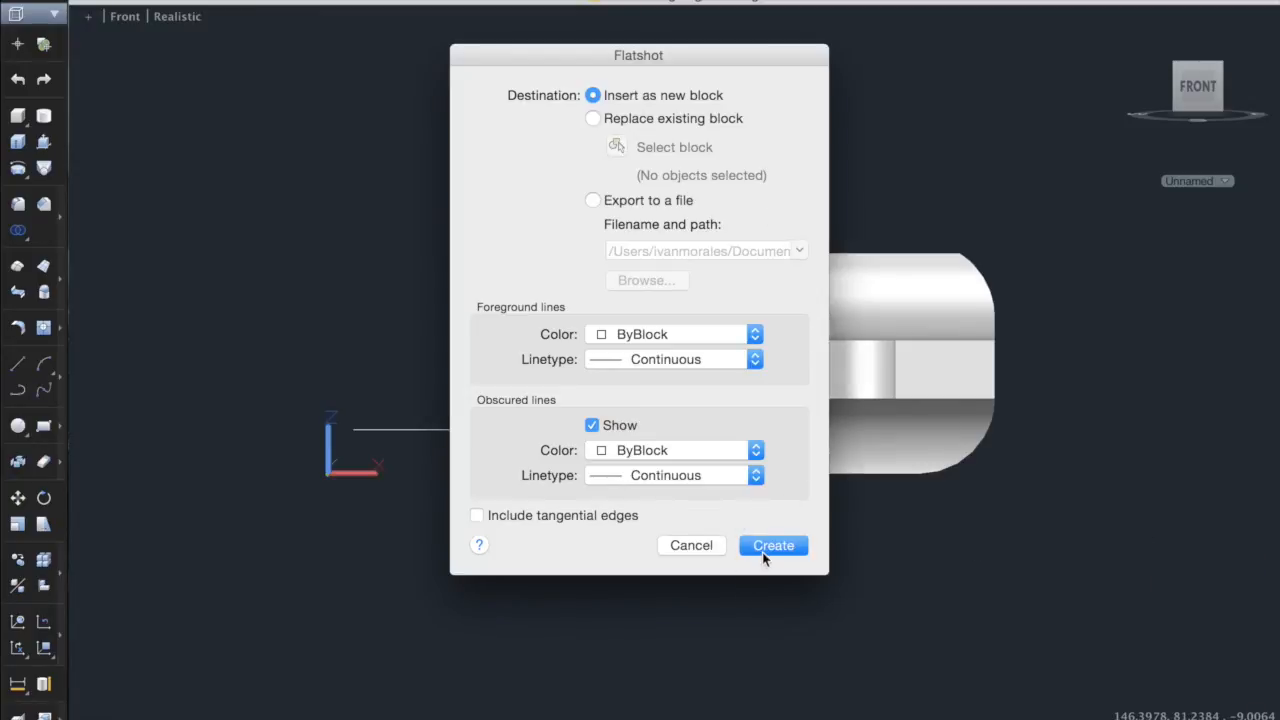
- Create the flattened front-view block and place it left of the part
click(772, 544)
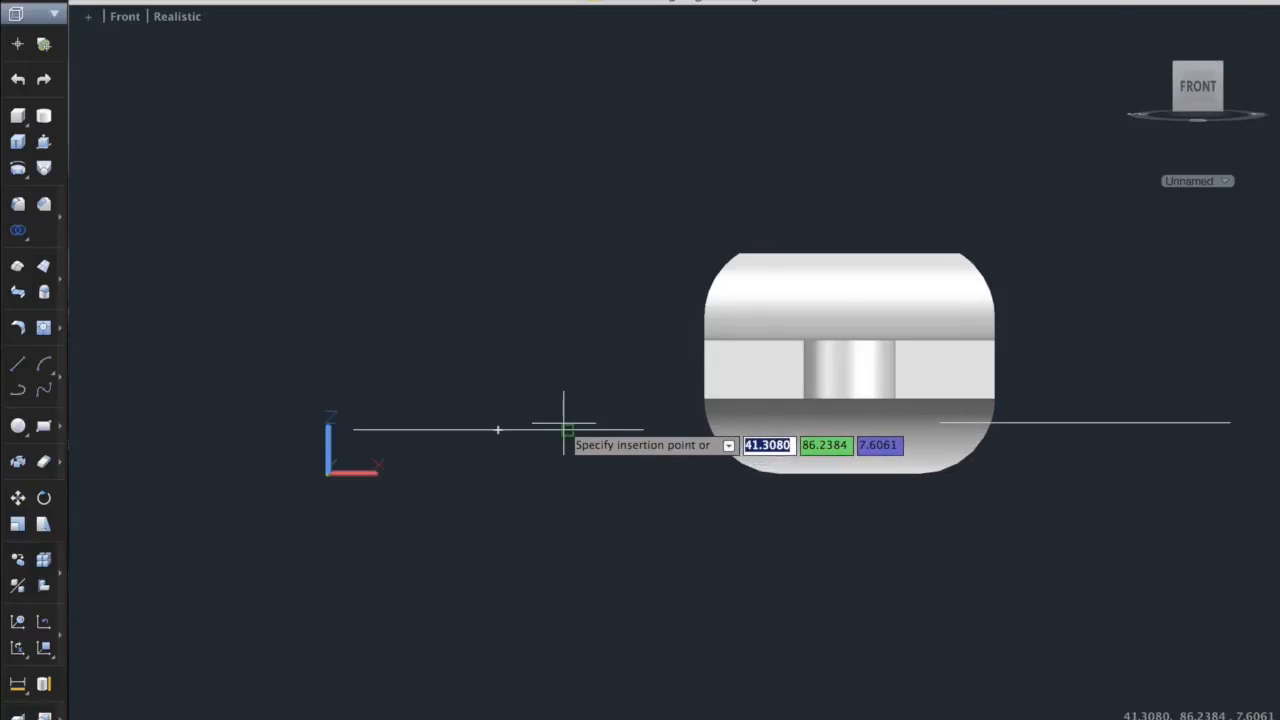
mouse_move(496, 428)
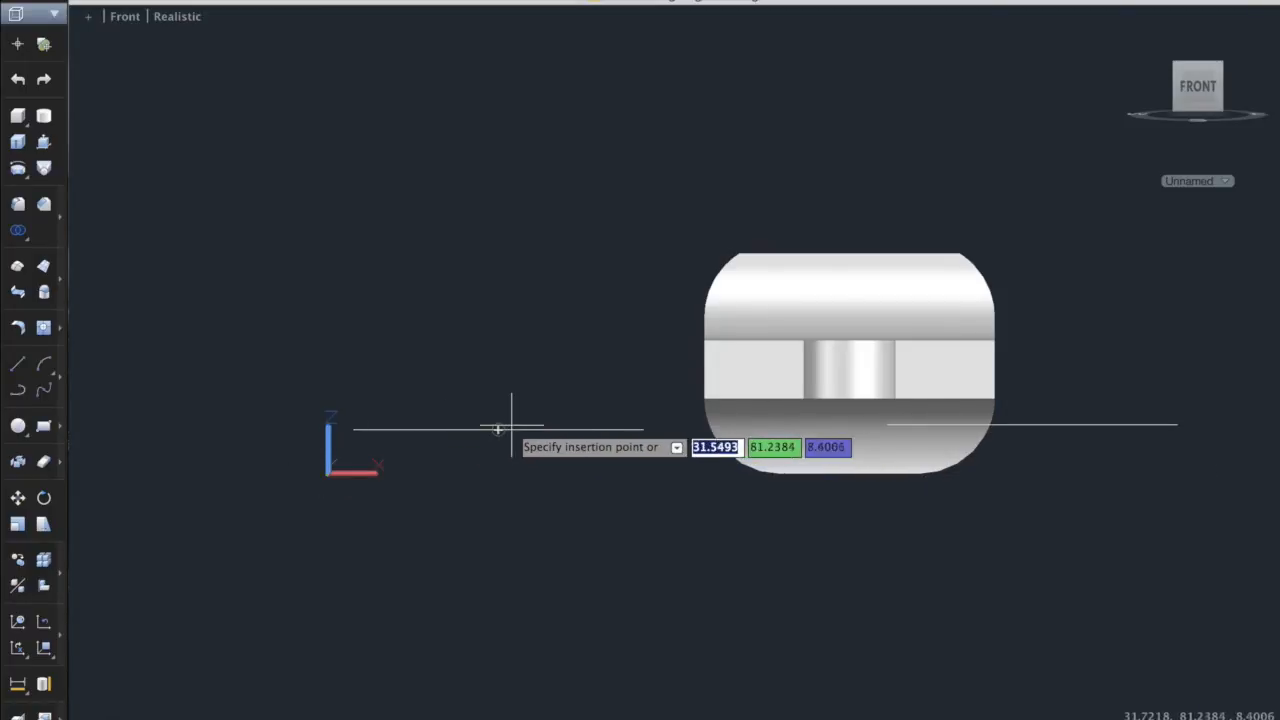
mouse_move(600, 424)
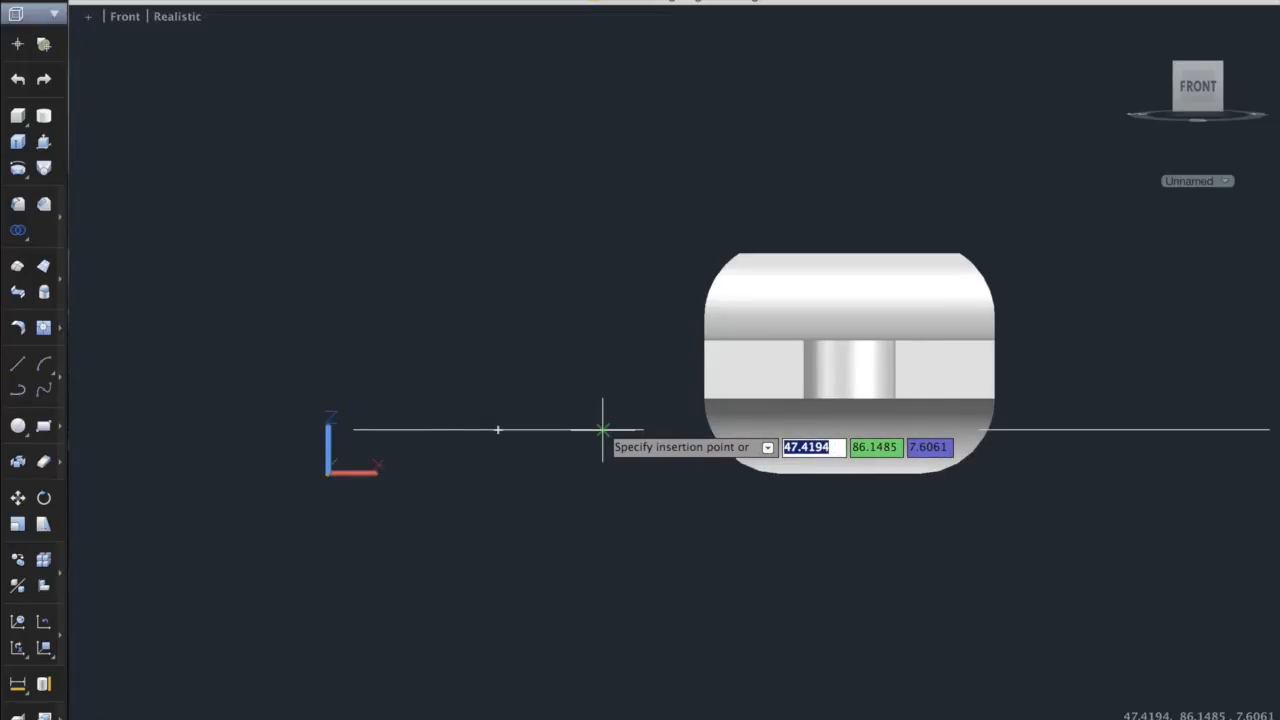
click(600, 428)
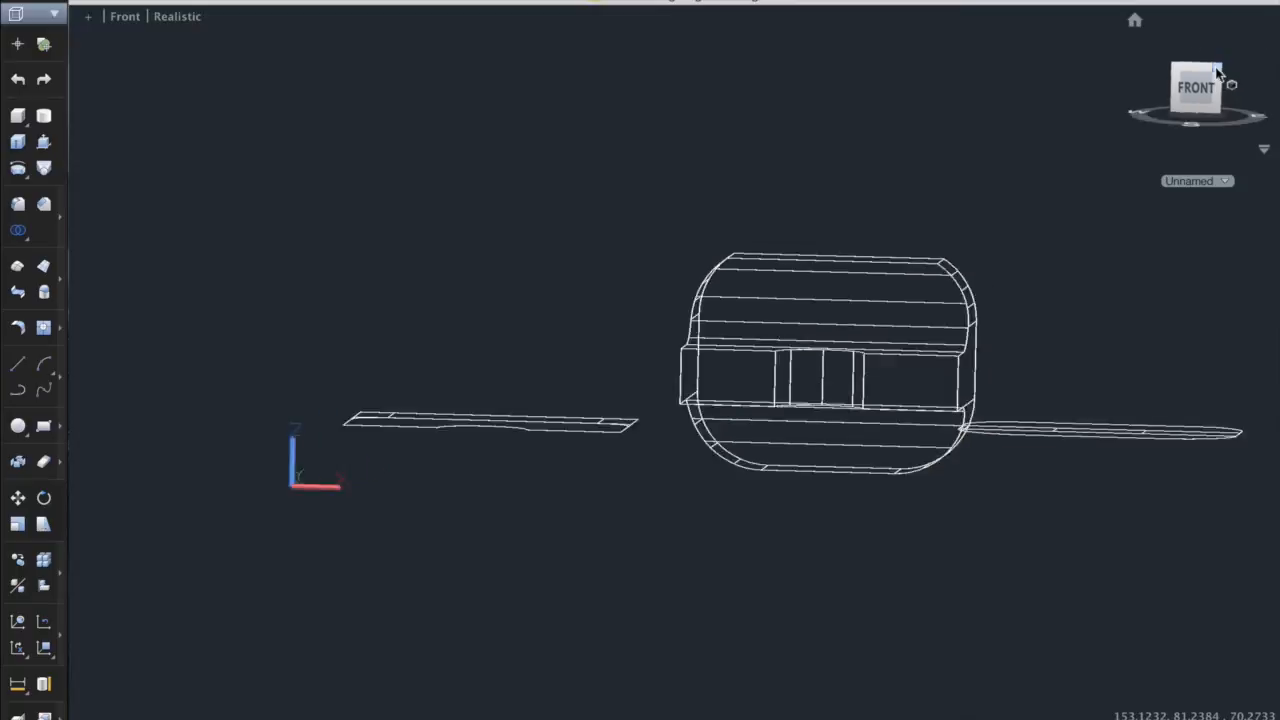
- In SE Isometric, move the front-view block to sit beside the top-view drawing
click(1222, 64)
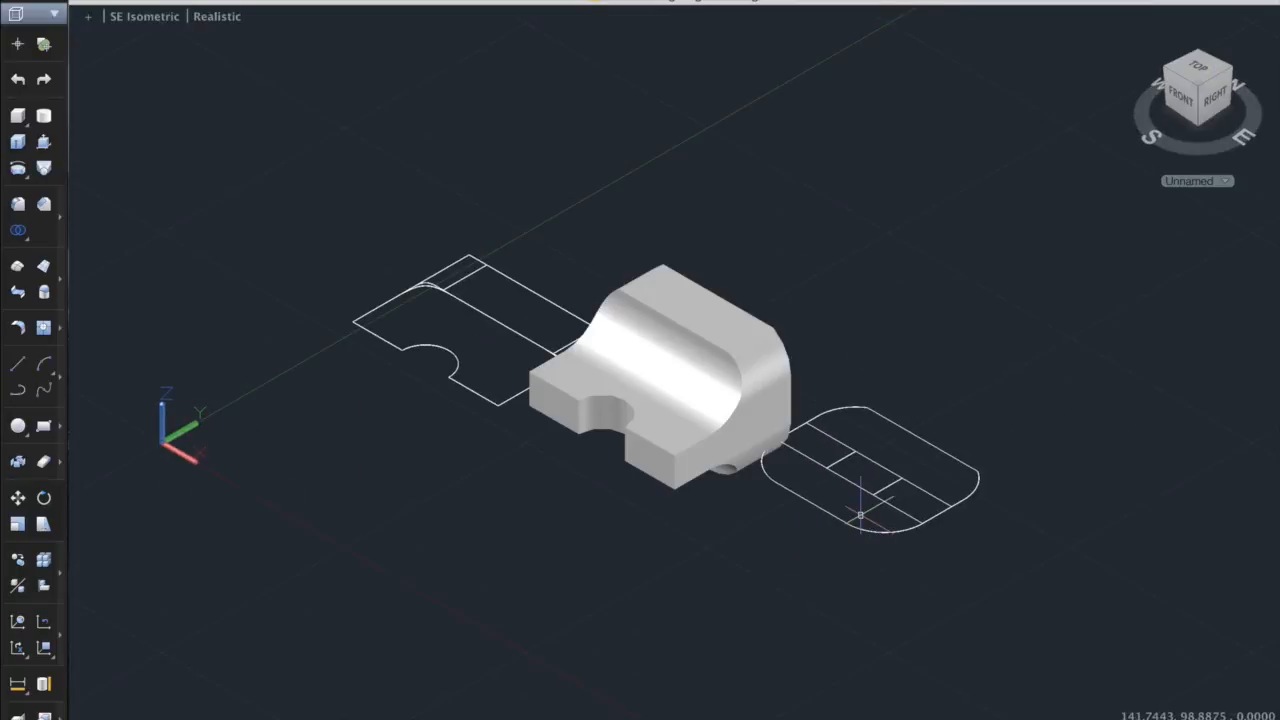
mouse_move(992, 704)
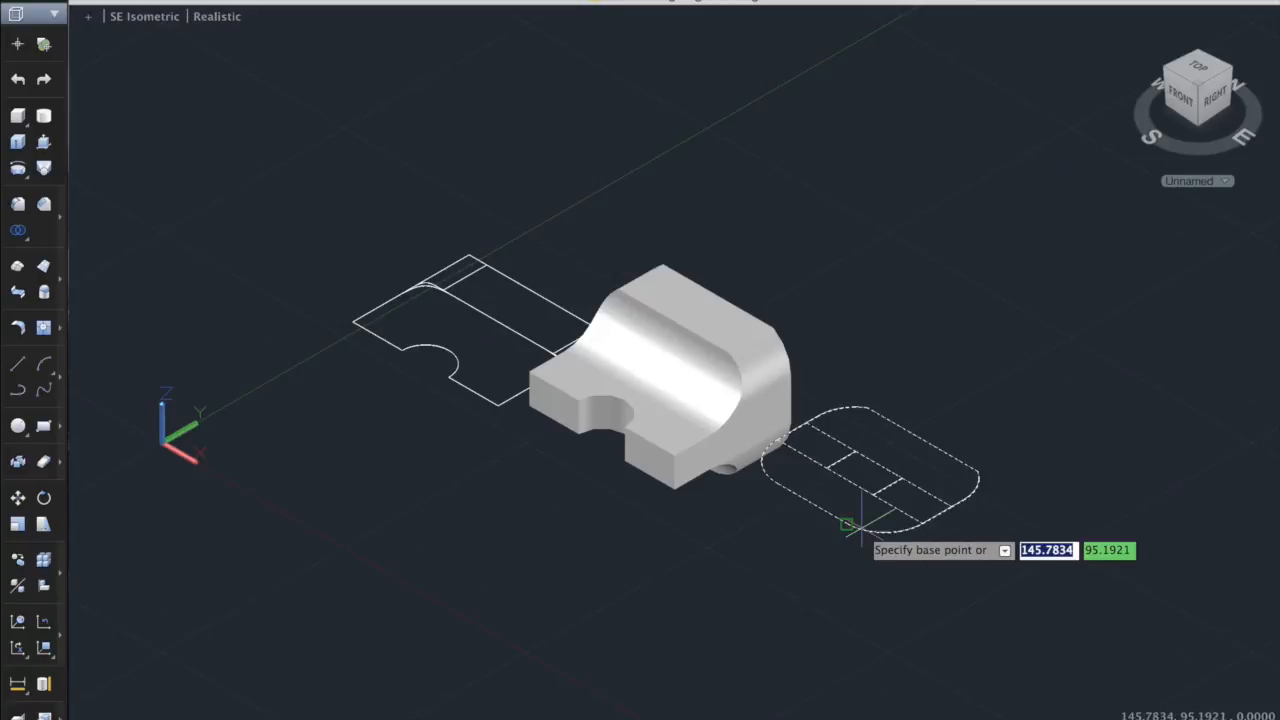
click(854, 524)
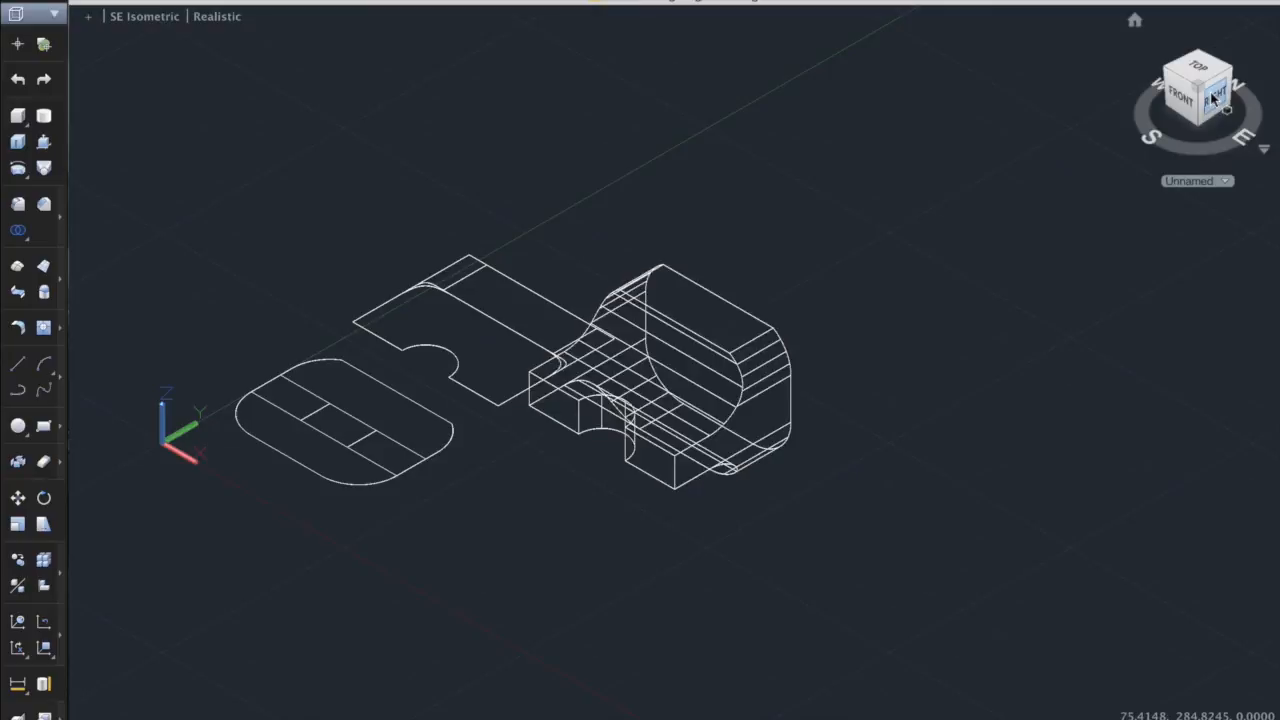
click(1212, 96)
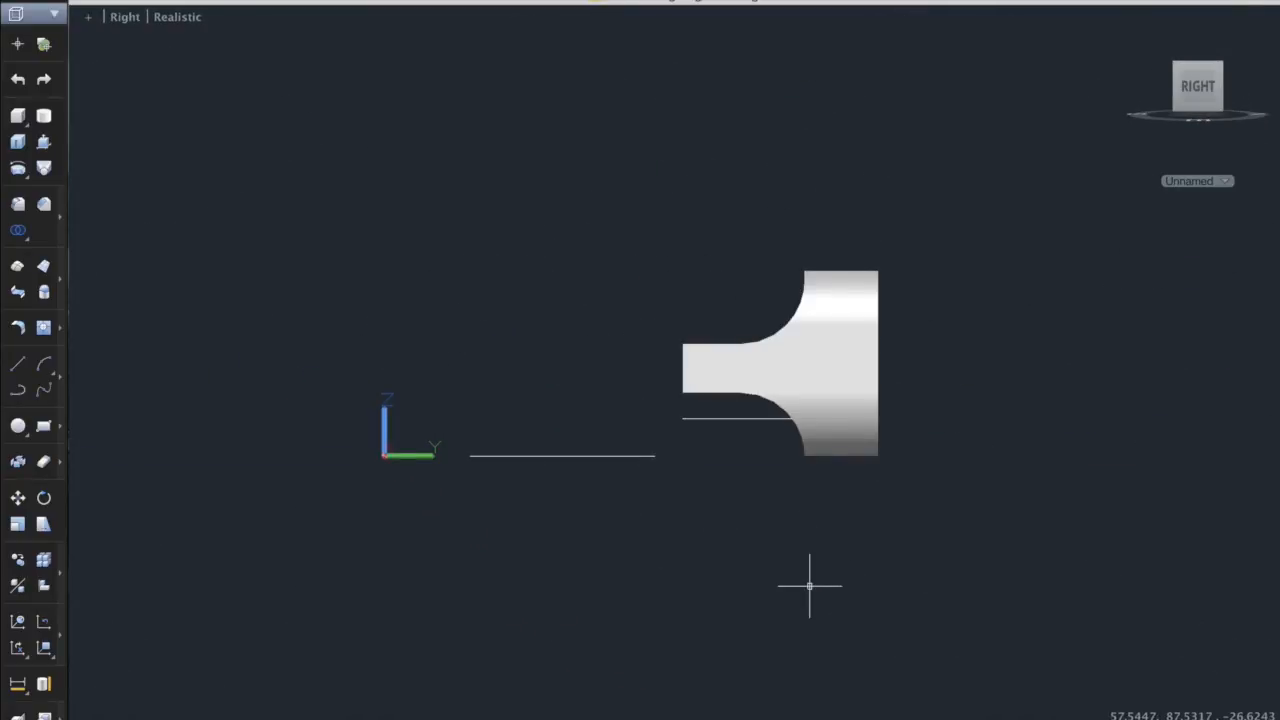
- Run FLATSHOT from the right and insert the side view at scale 1, rotation 0
text(flatshot)
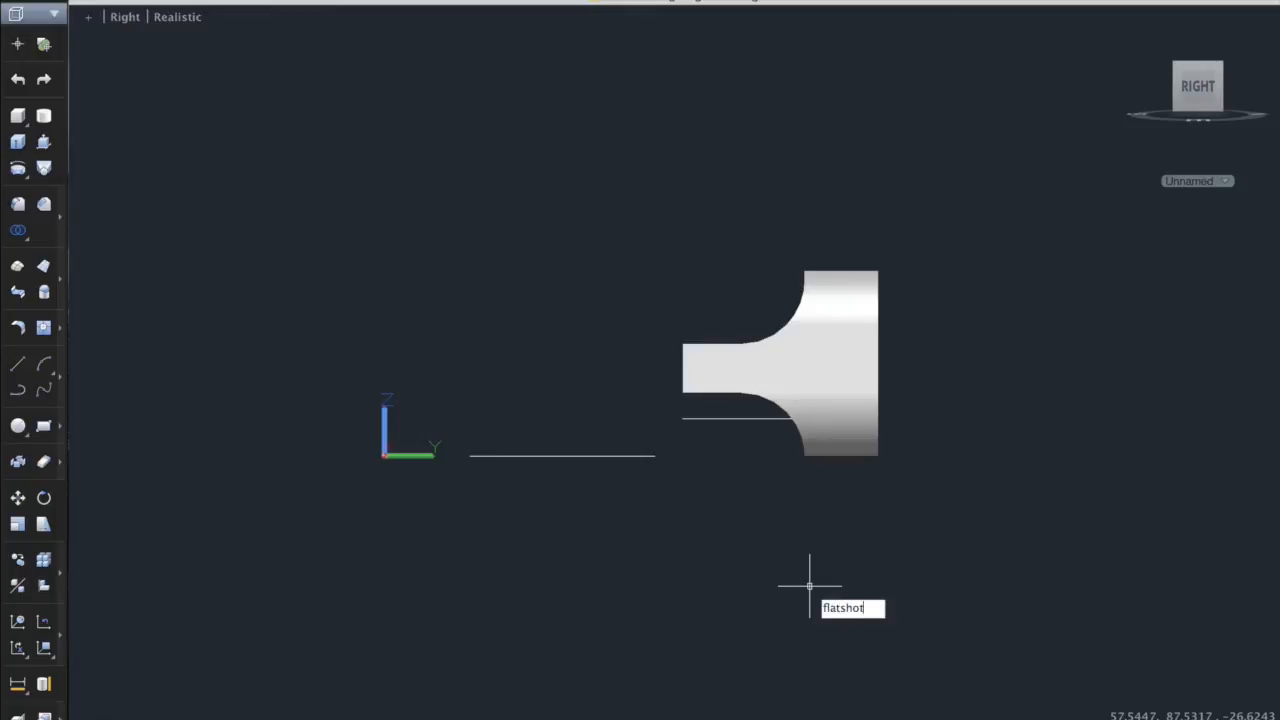
key(Enter)
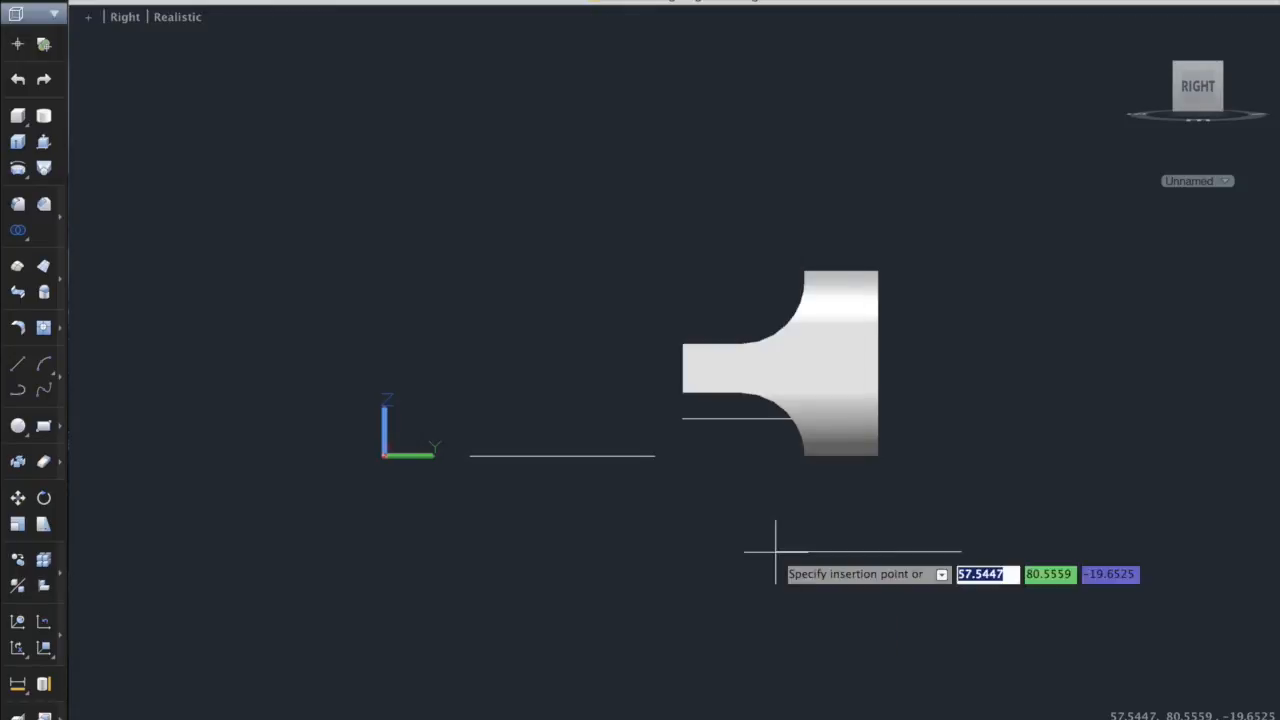
mouse_move(670, 416)
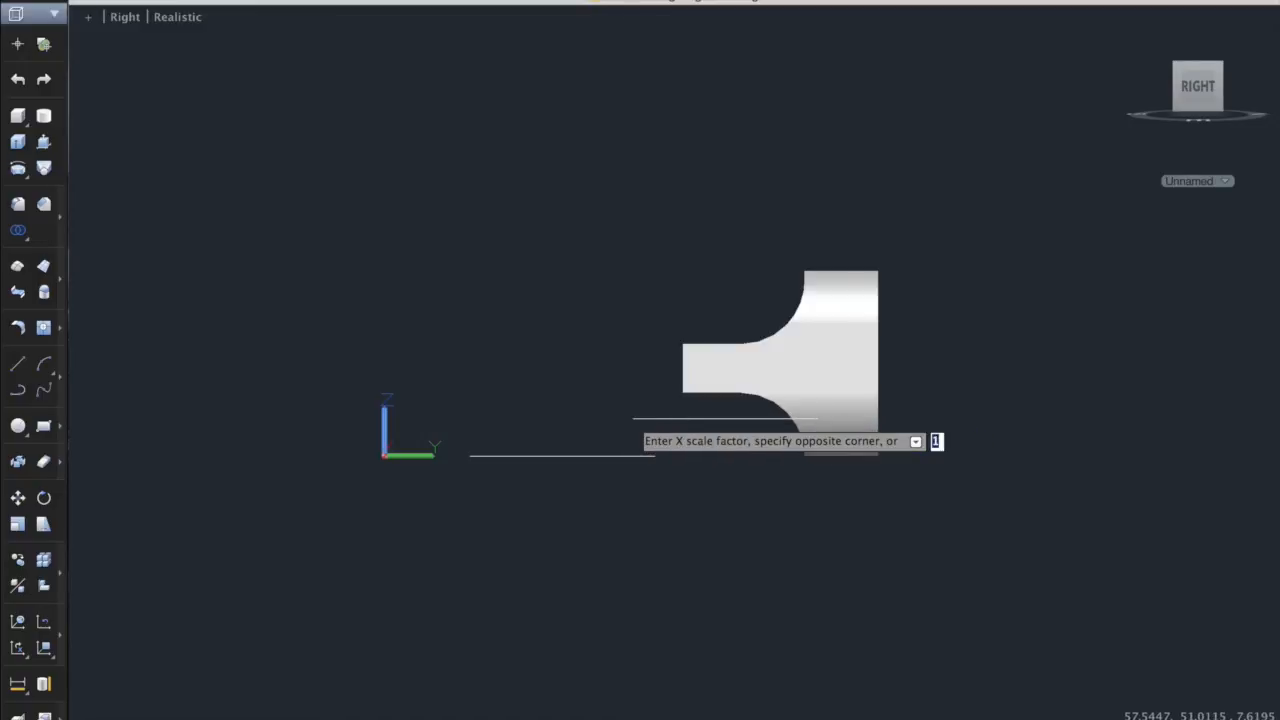
key(Enter)
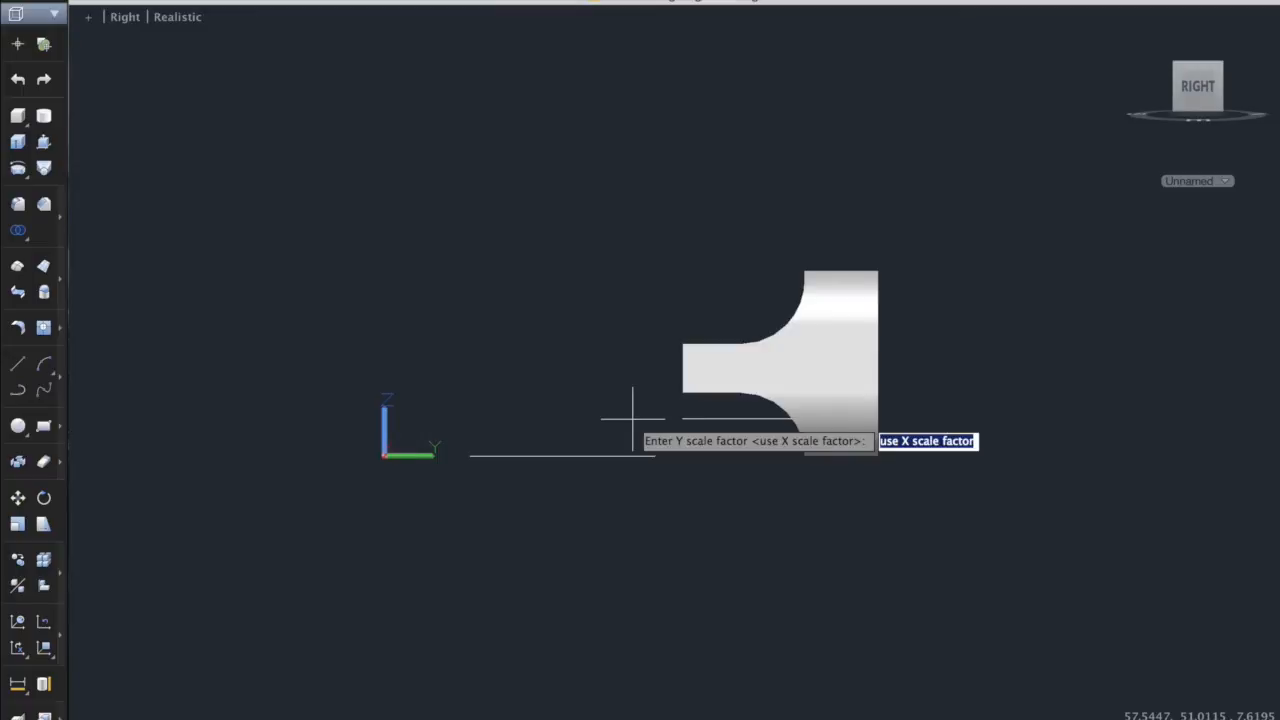
key(Enter)
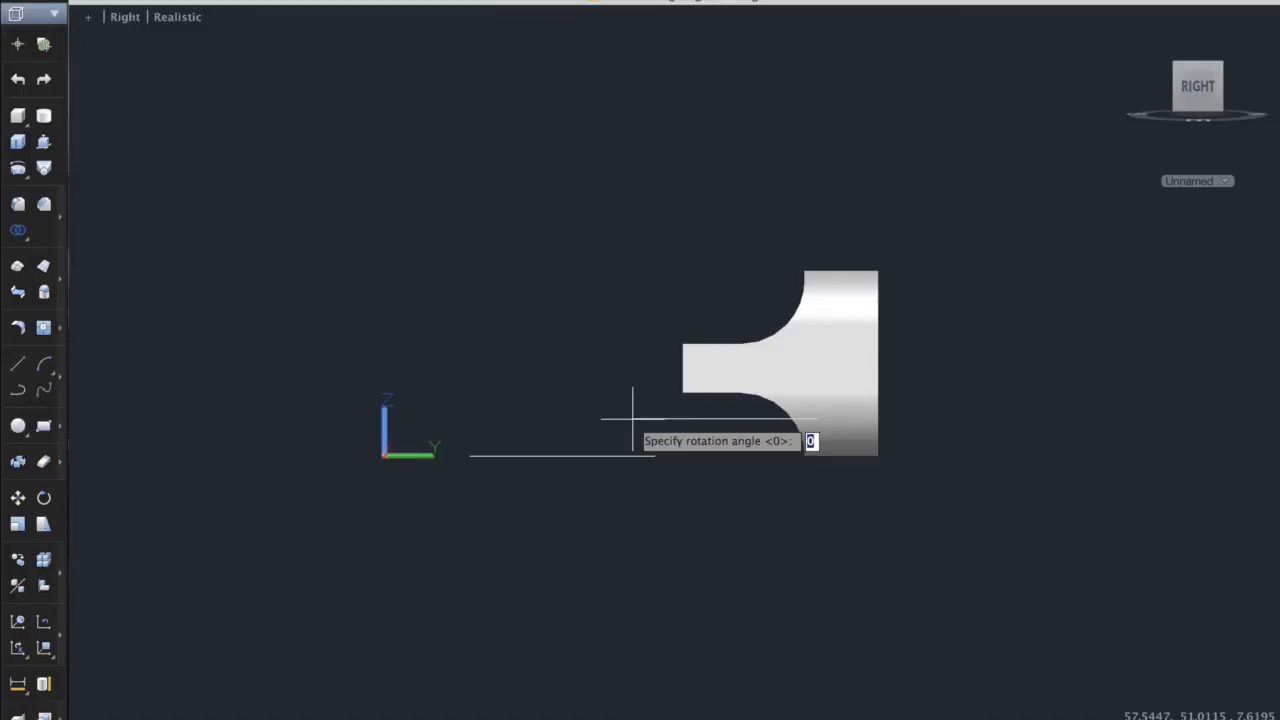
key(Enter)
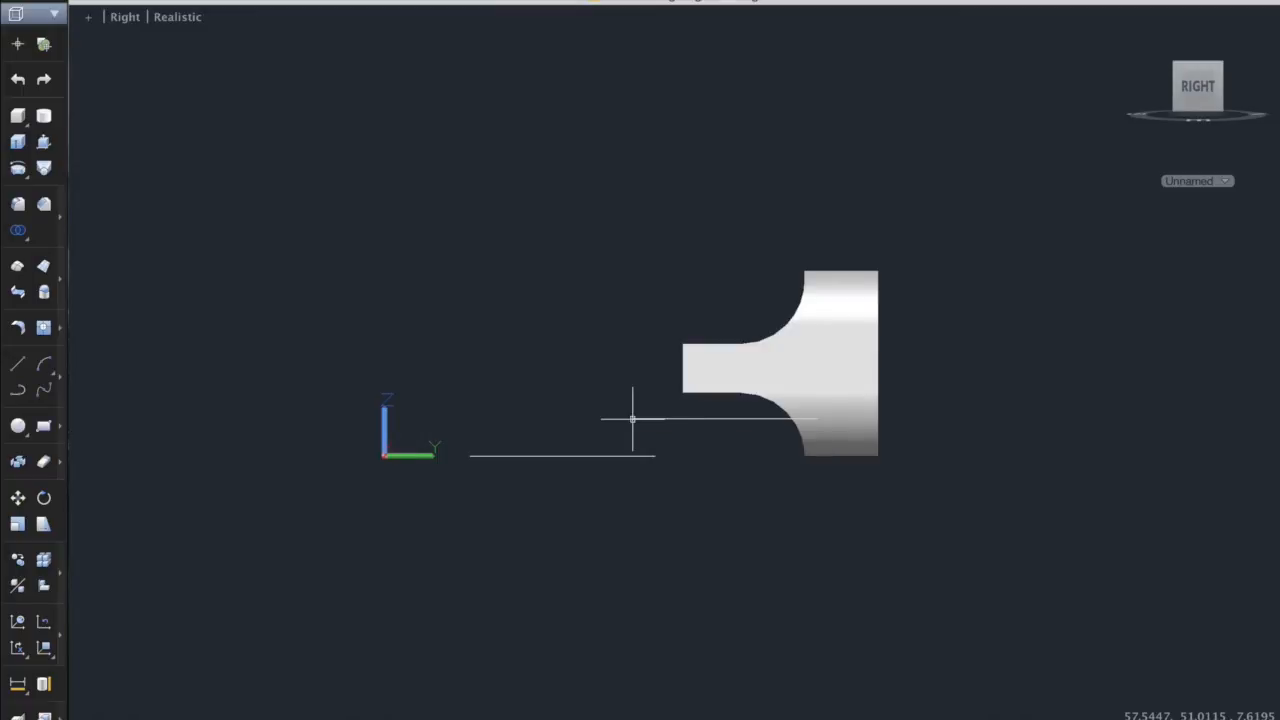
mouse_move(1186, 82)
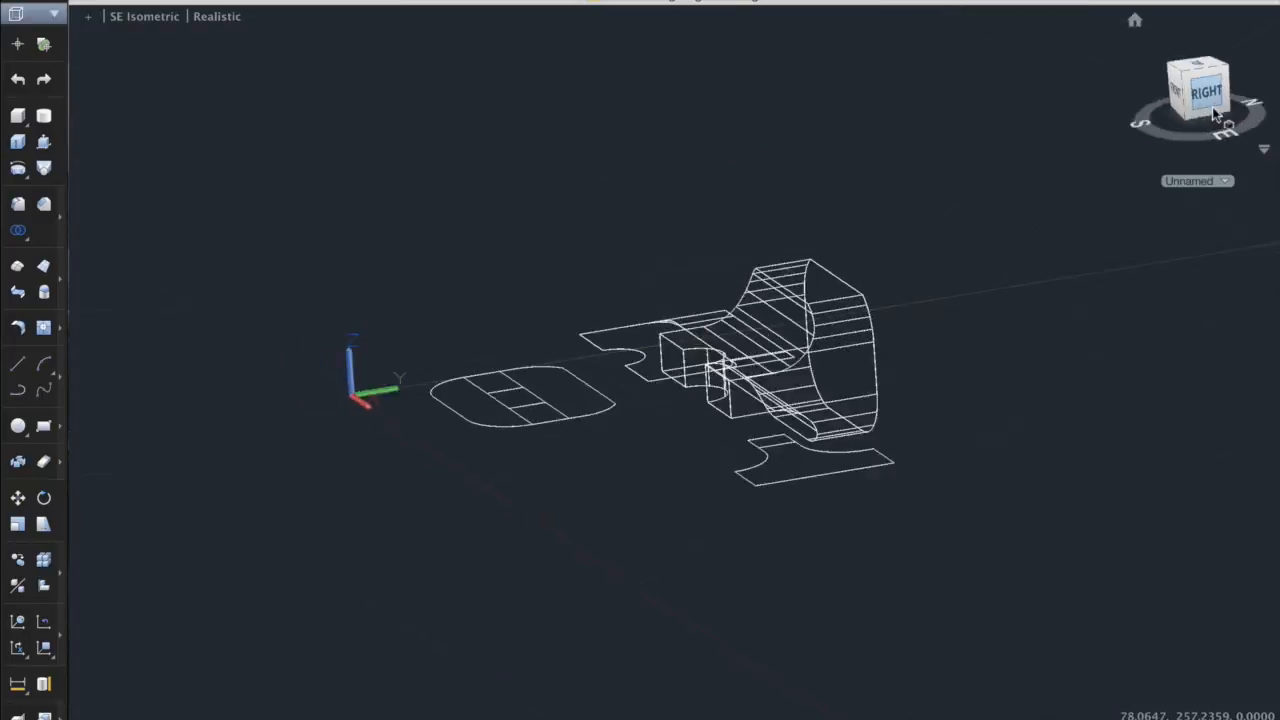
- Move the right-side block clear of the solid and return to SE Isometric
click(1204, 92)
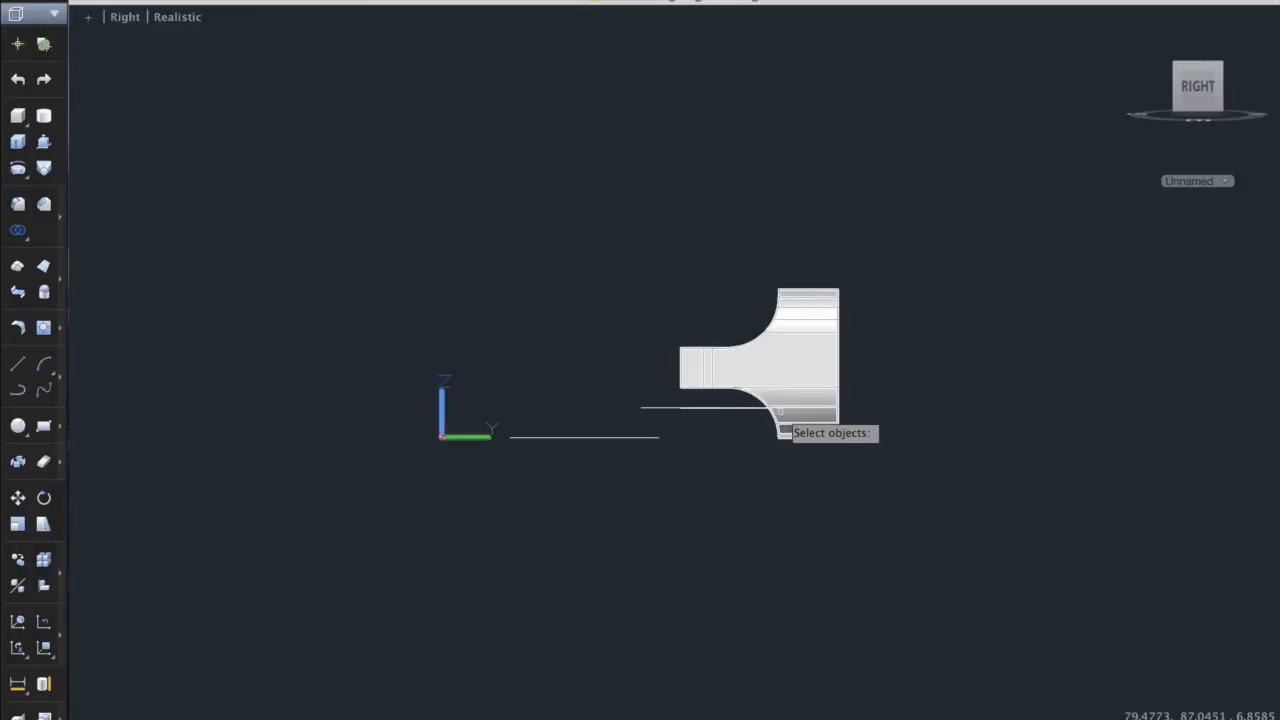
mouse_move(778, 428)
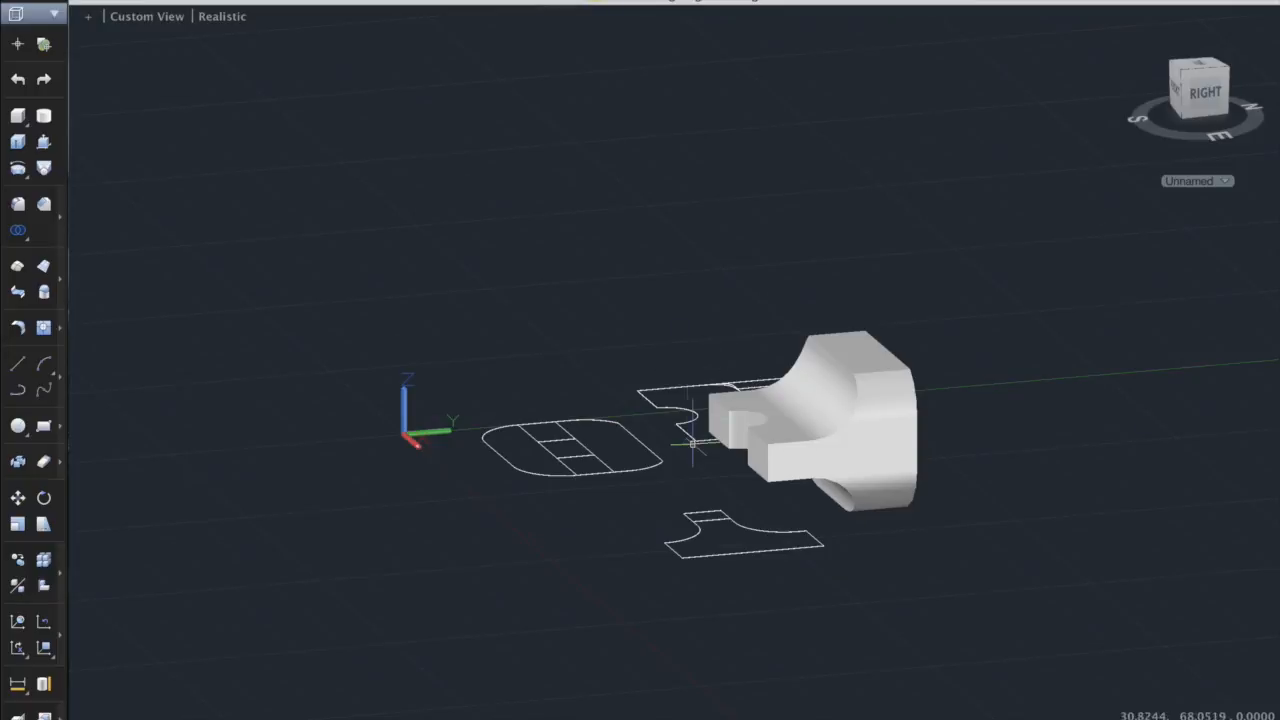
click(692, 448)
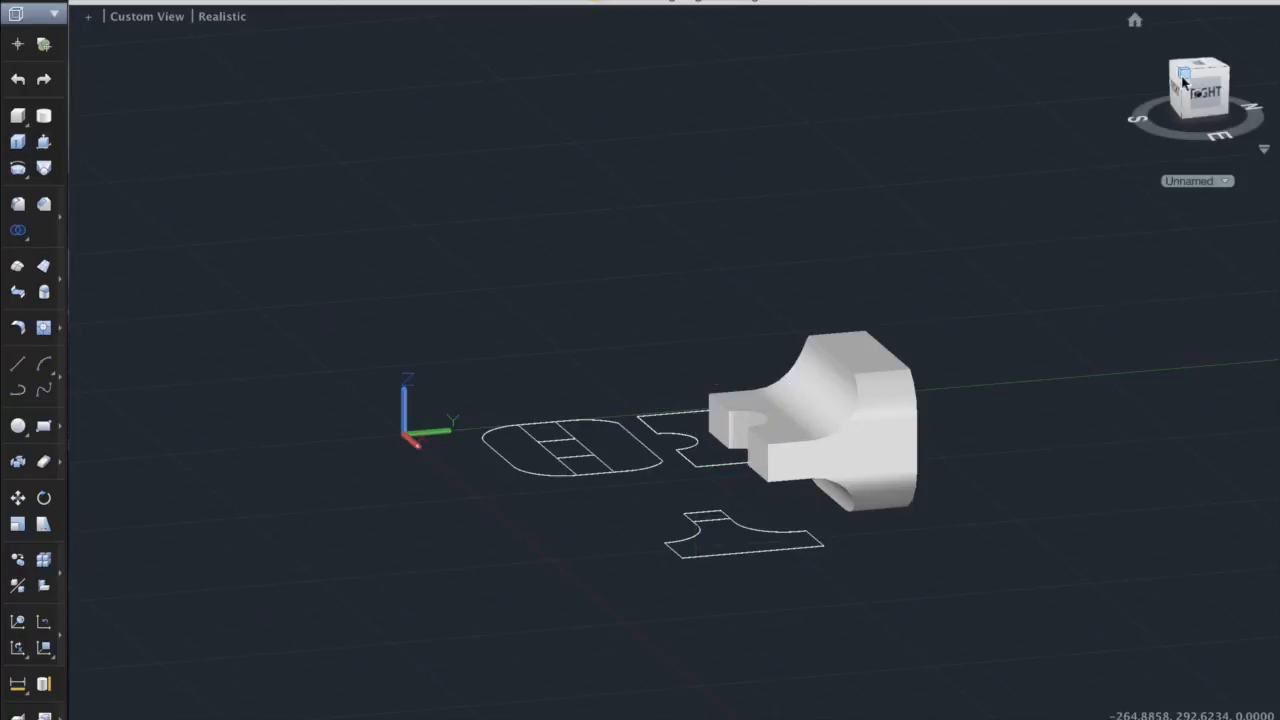
click(1184, 78)
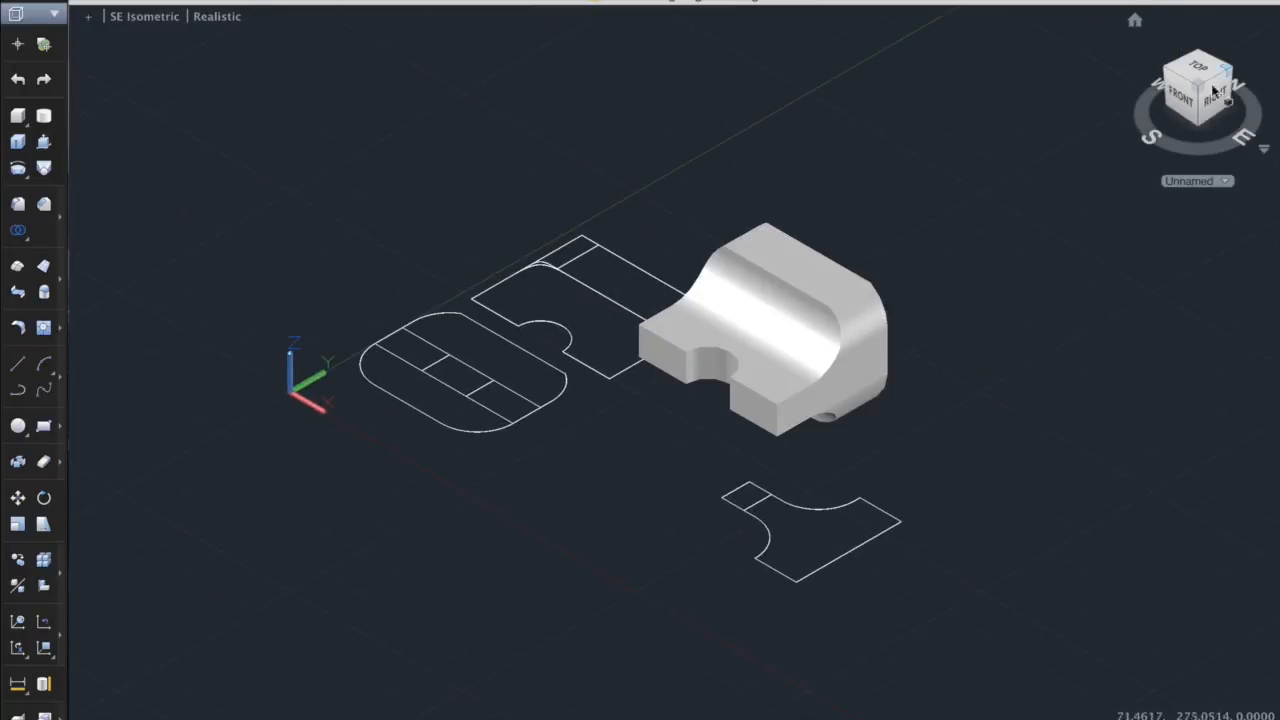
- Dismiss the shortcut menu and settle on a straight top-down view of the layout
click(1182, 94)
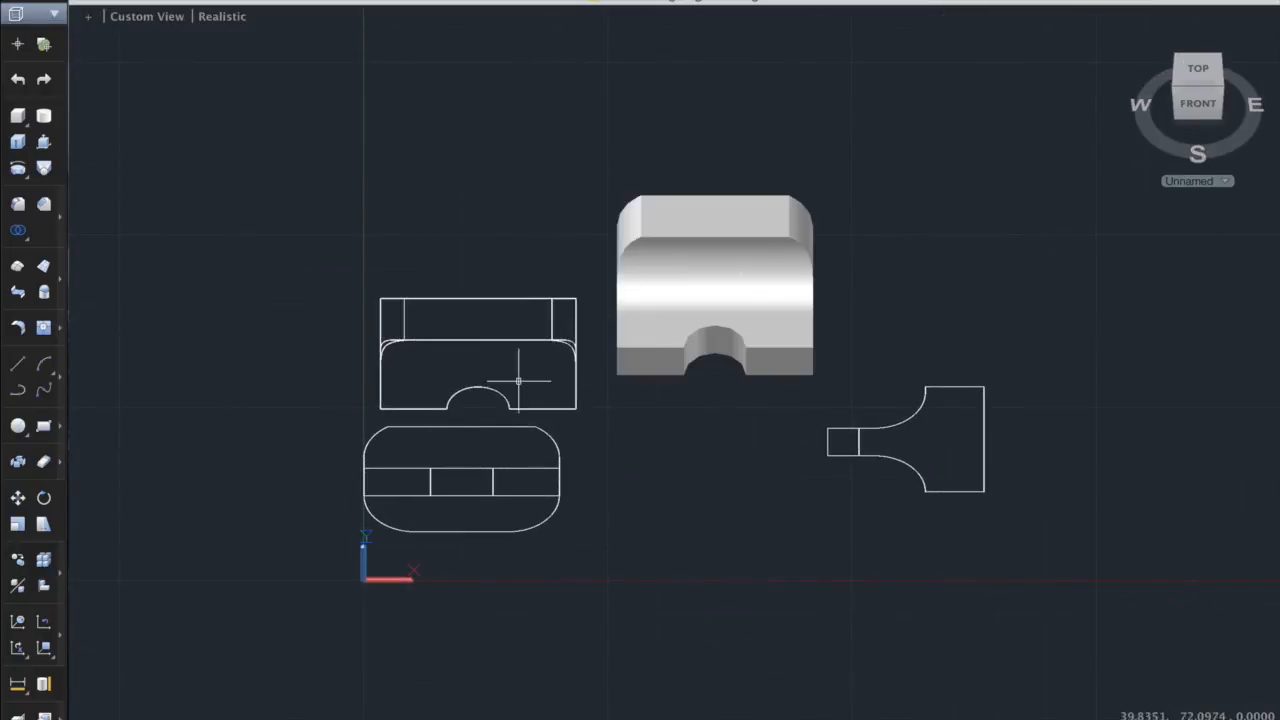
right_click(540, 344)
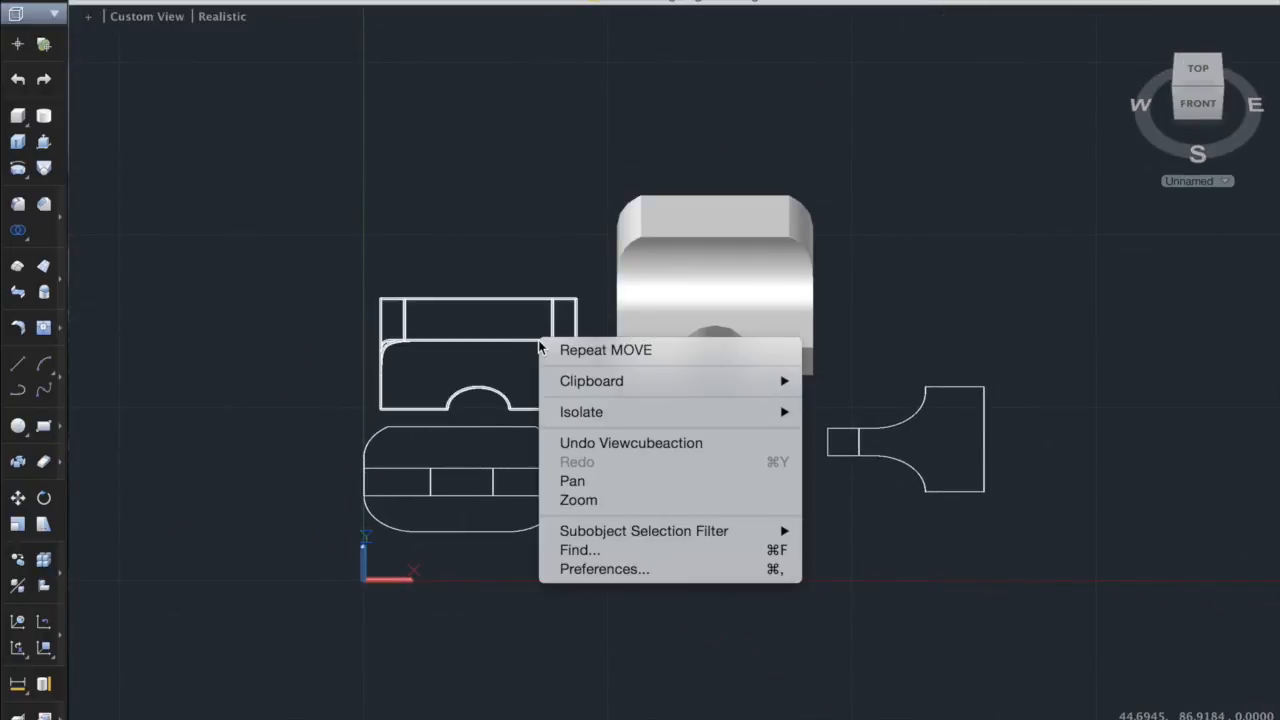
click(604, 350)
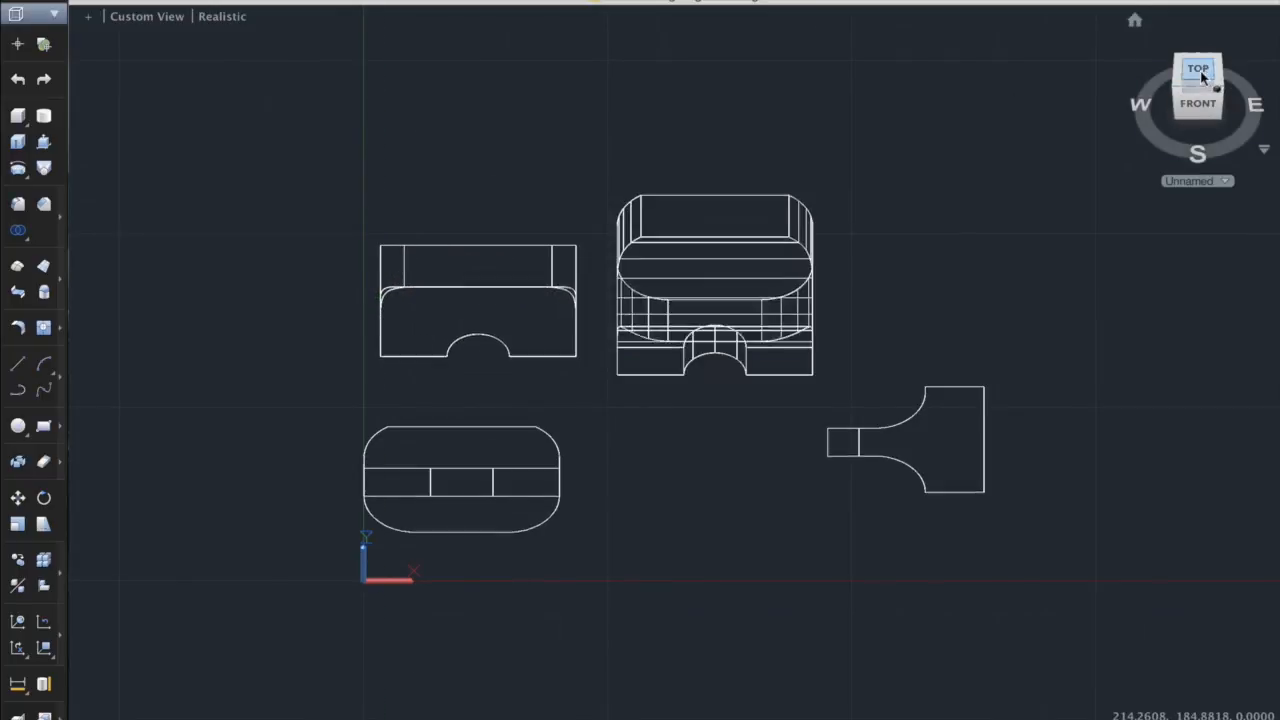
click(1200, 68)
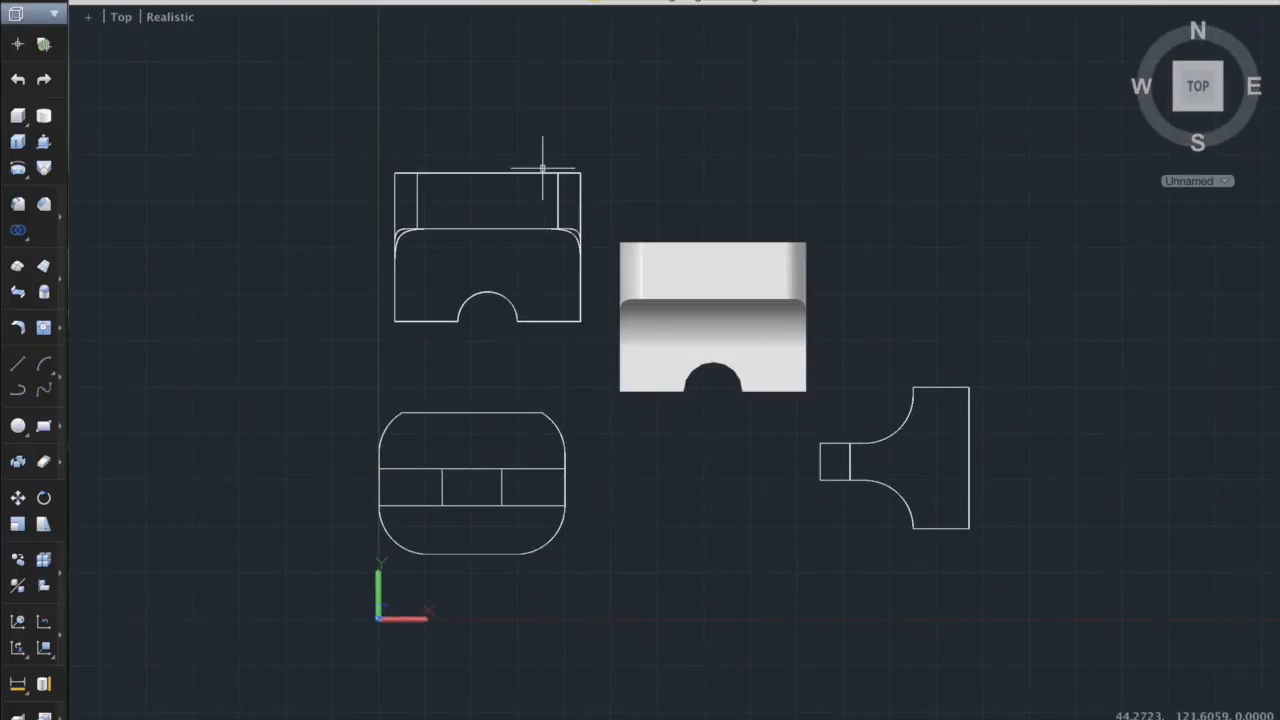
click(1196, 84)
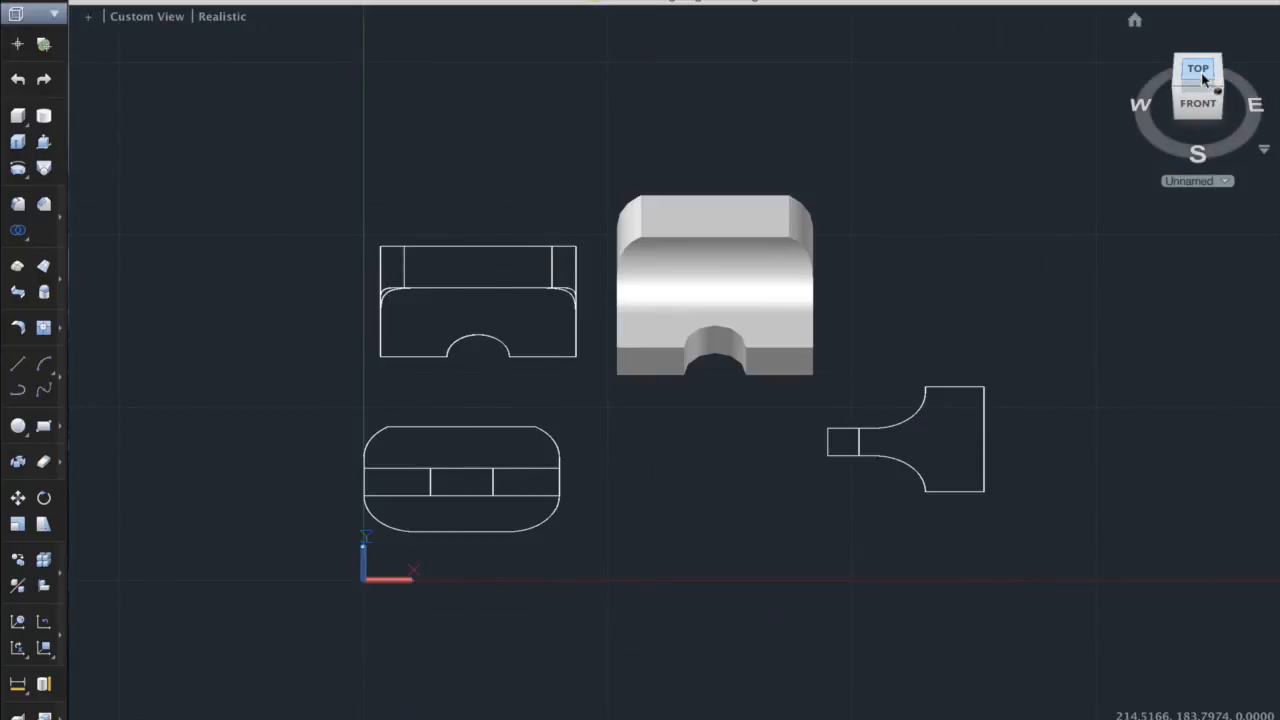
click(1200, 68)
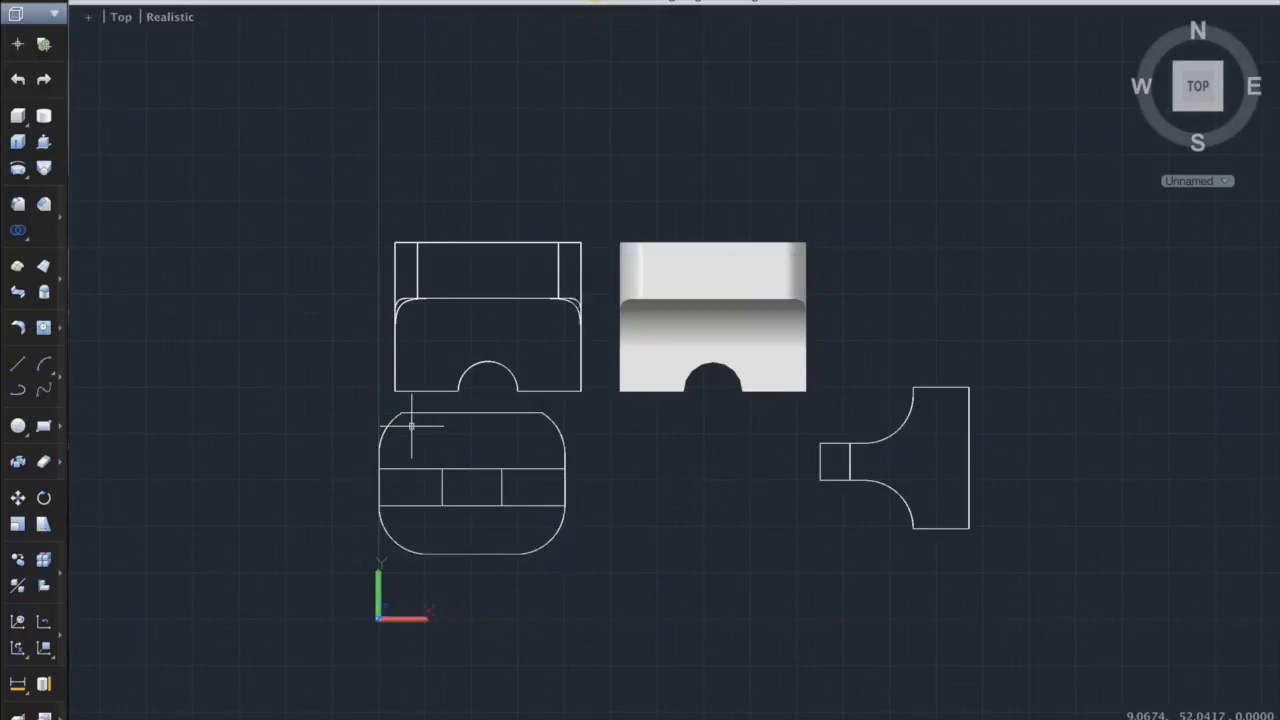
- Move the flatshot drawings with snap tracking into orthographic alignment around the solid
text(m)
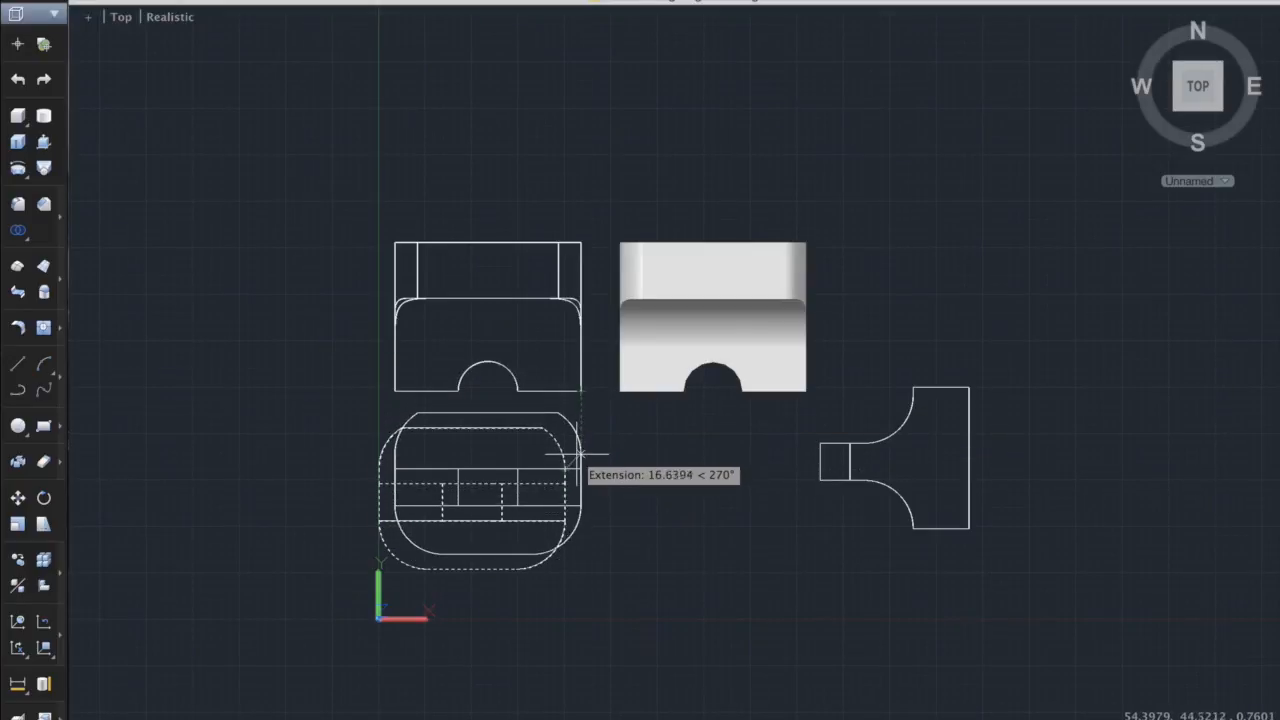
mouse_move(564, 464)
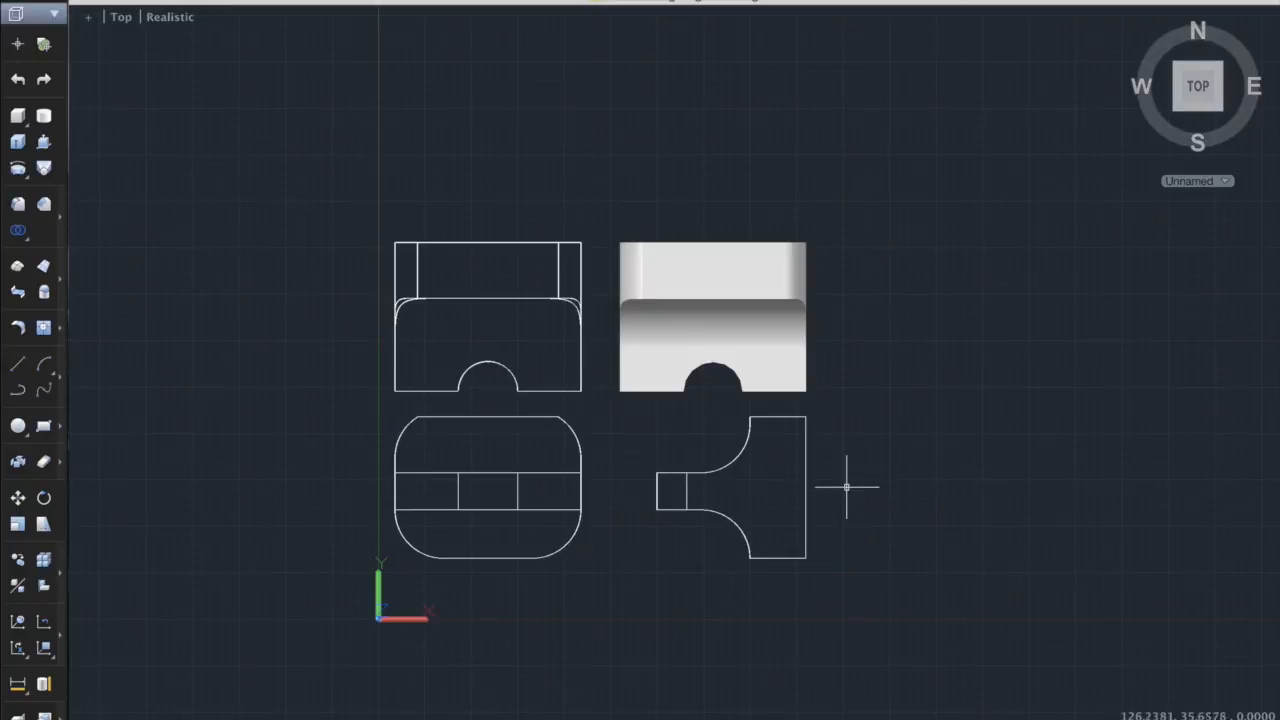
mouse_move(1220, 114)
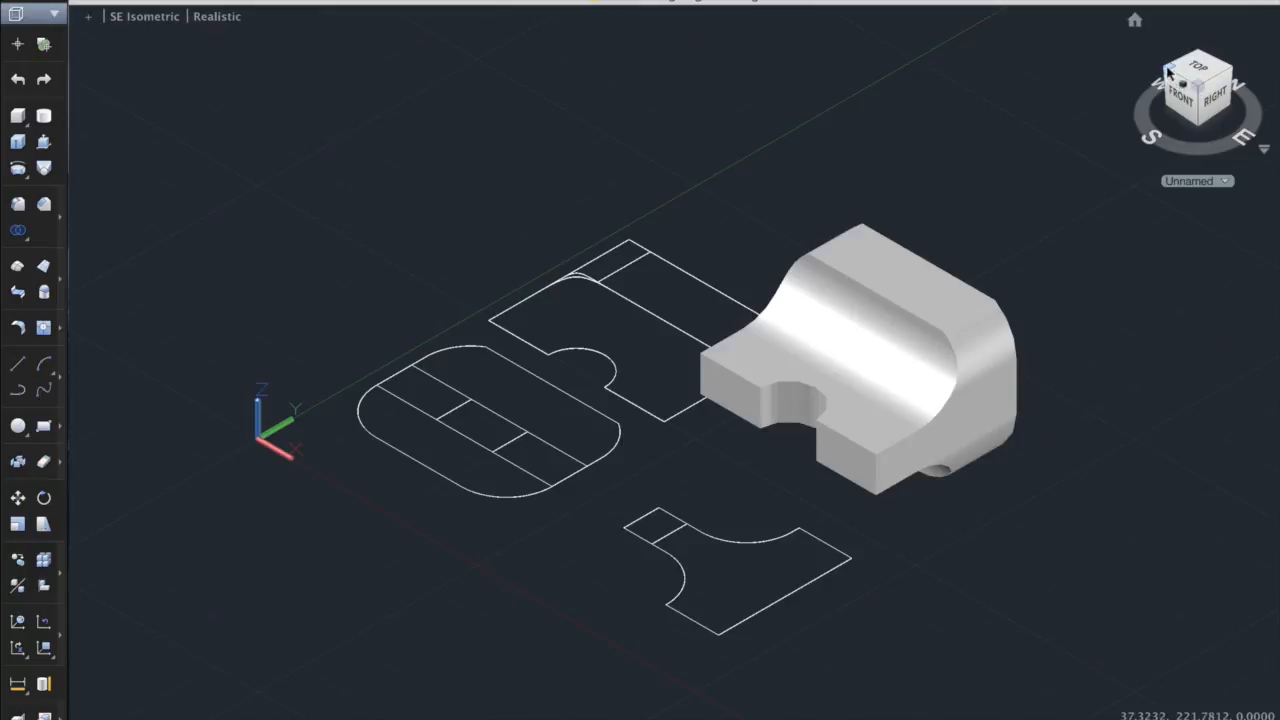
mouse_move(876, 136)
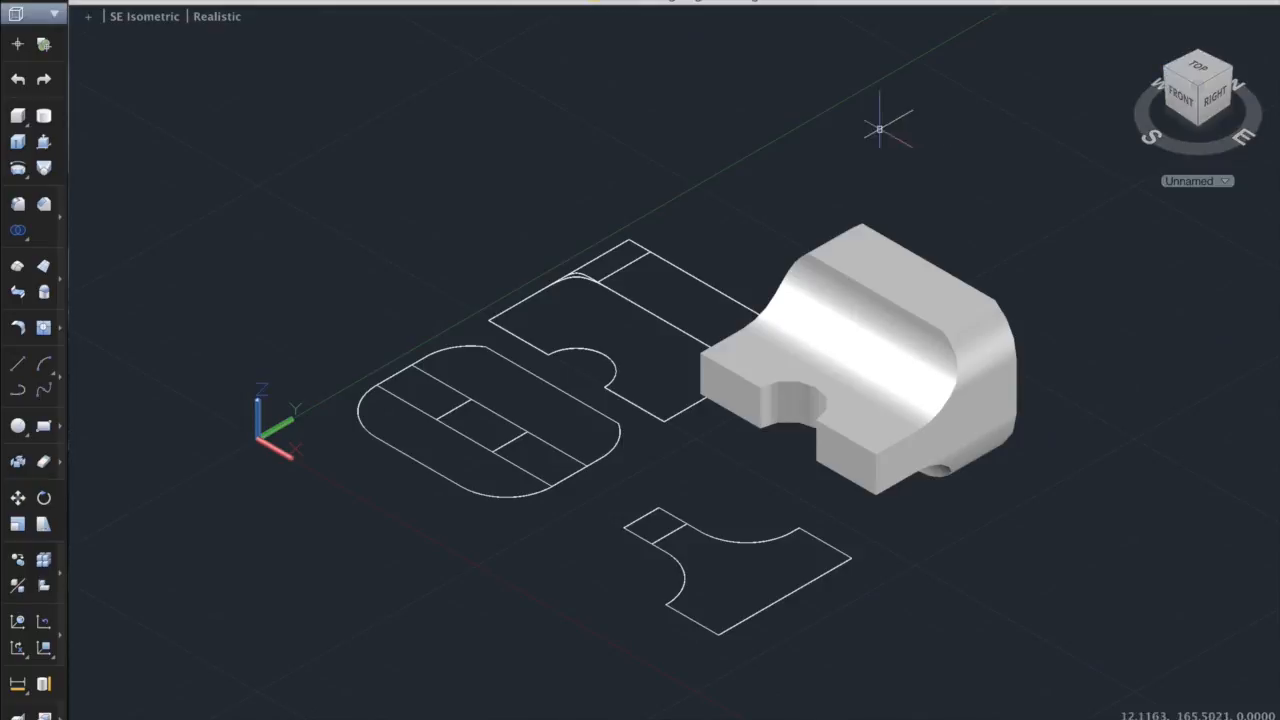
mouse_move(1038, 580)
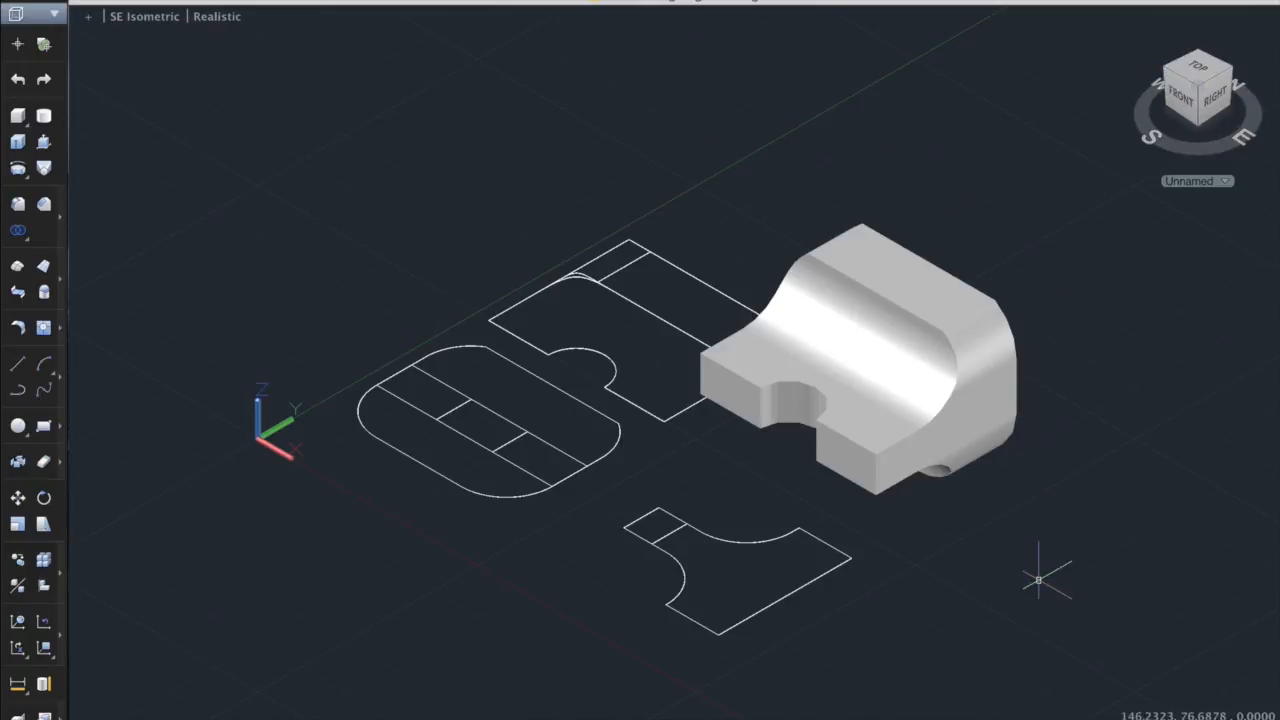